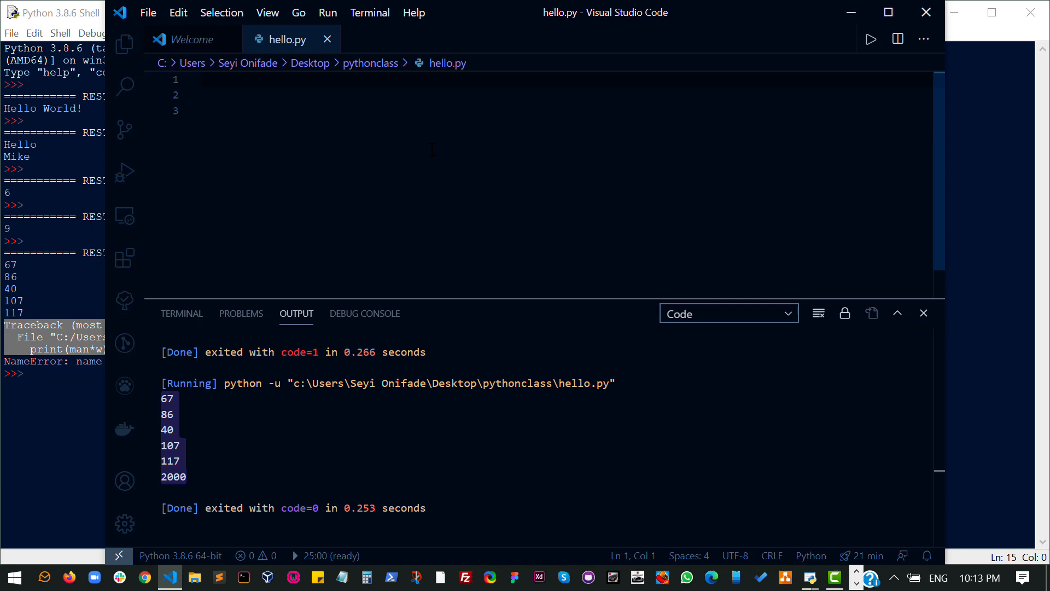
- Type '# Variable' and 'Cup => anything you want, ranging from liquid to solid, to other things'
type("Vai")
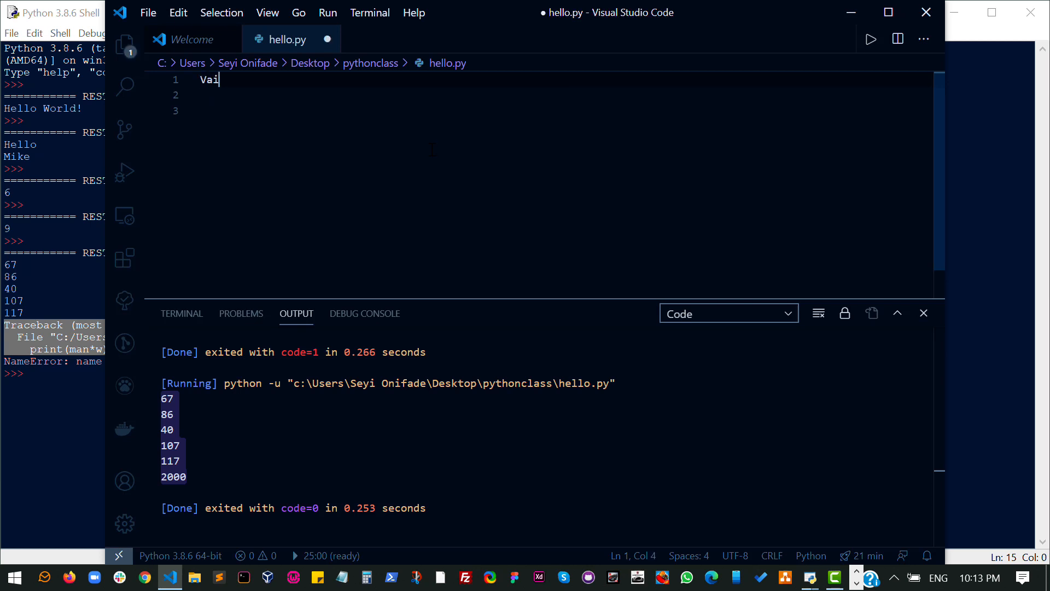
type("# Variable")
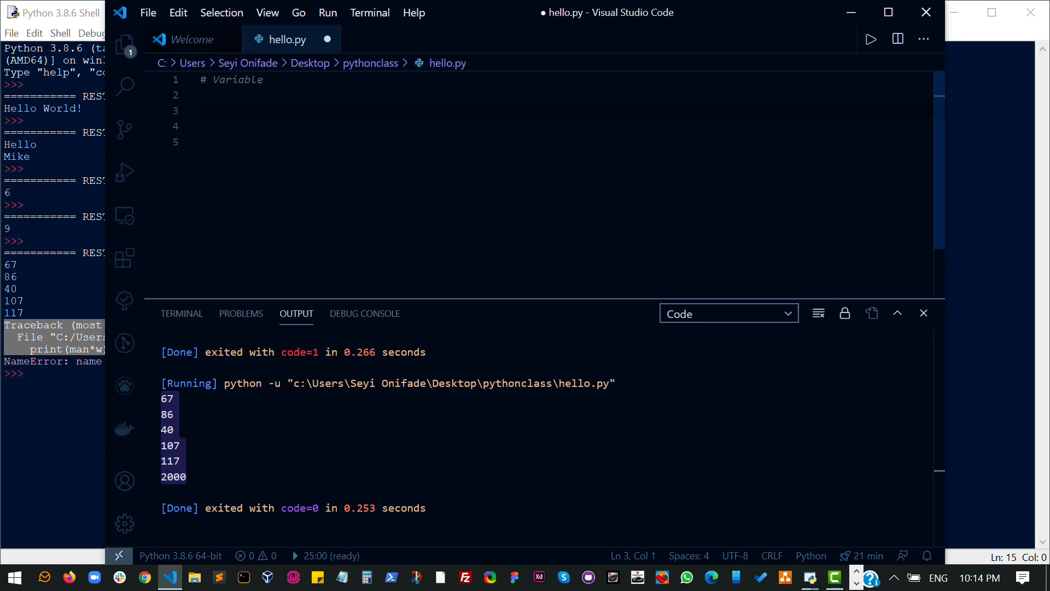
type("Cut")
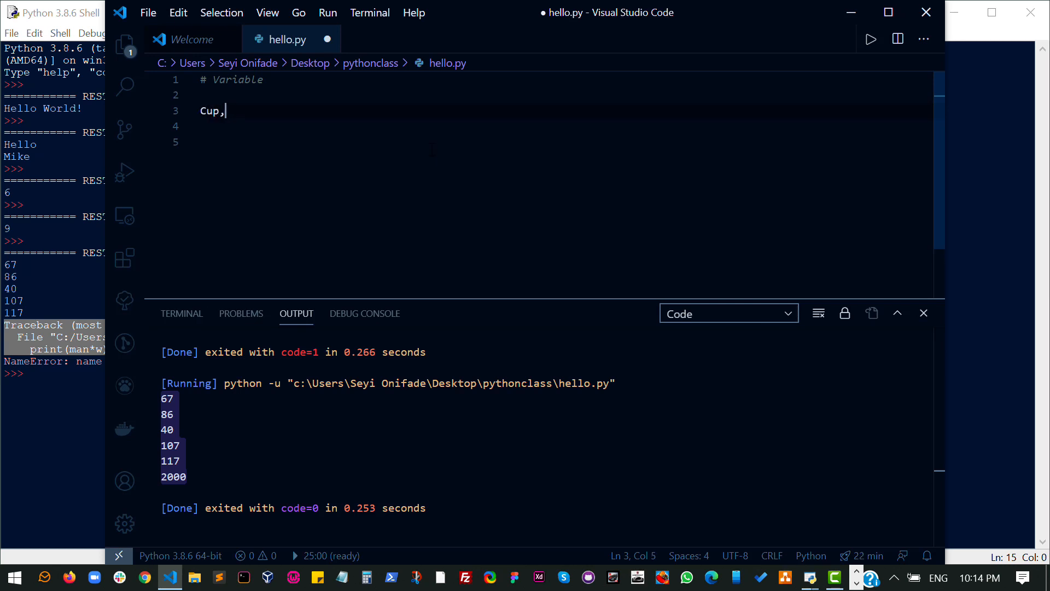
type("=>")
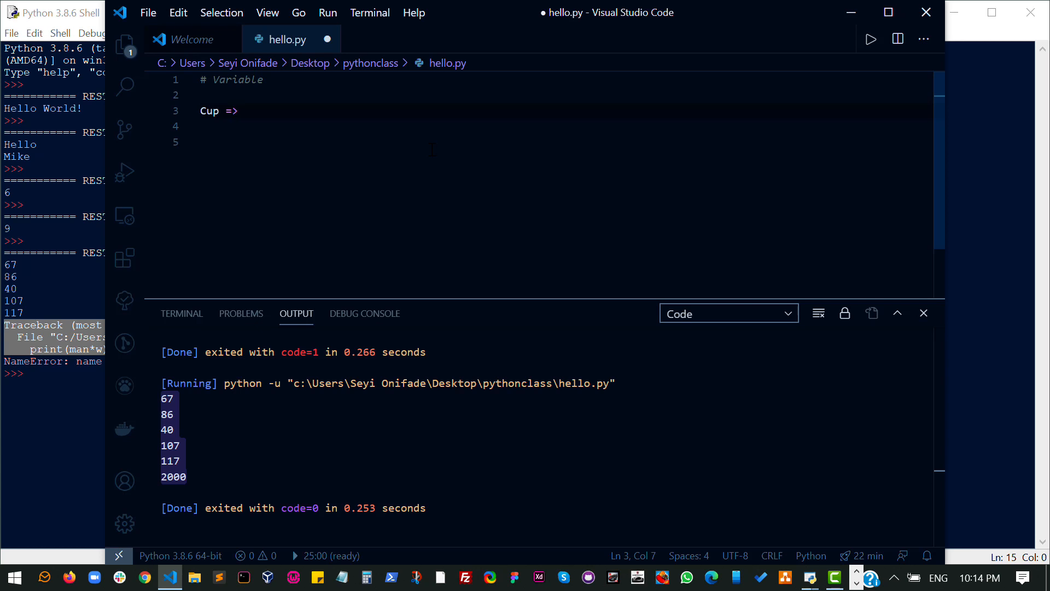
type("anything you")
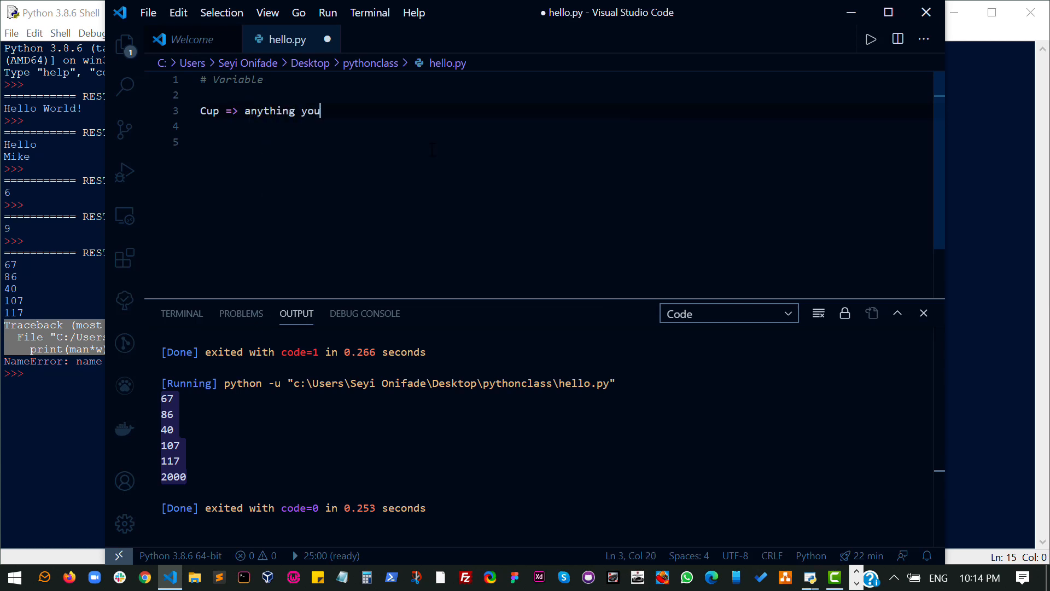
type("want, rang")
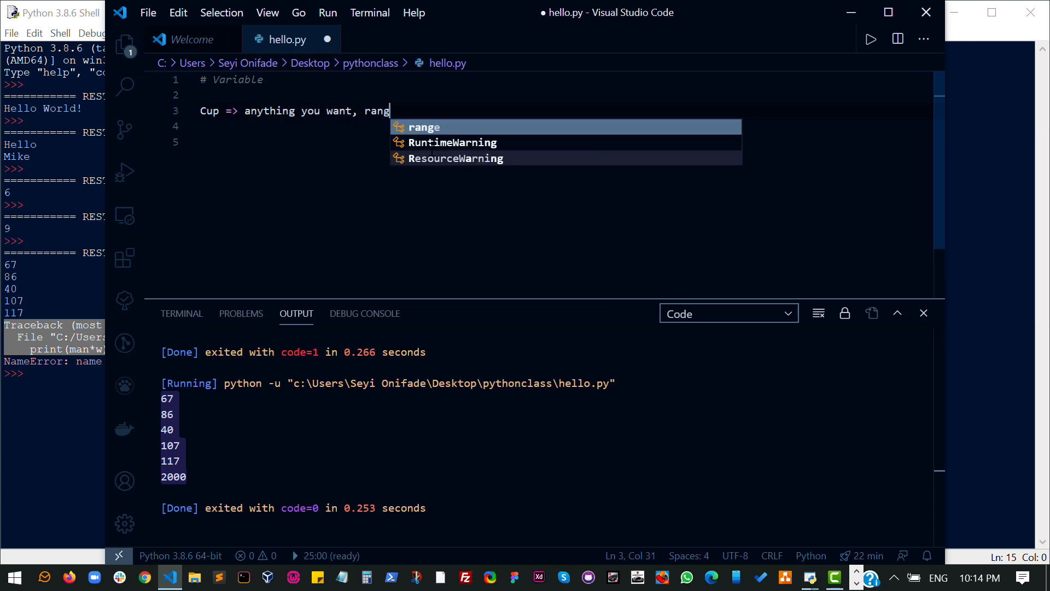
type("ing from liqui")
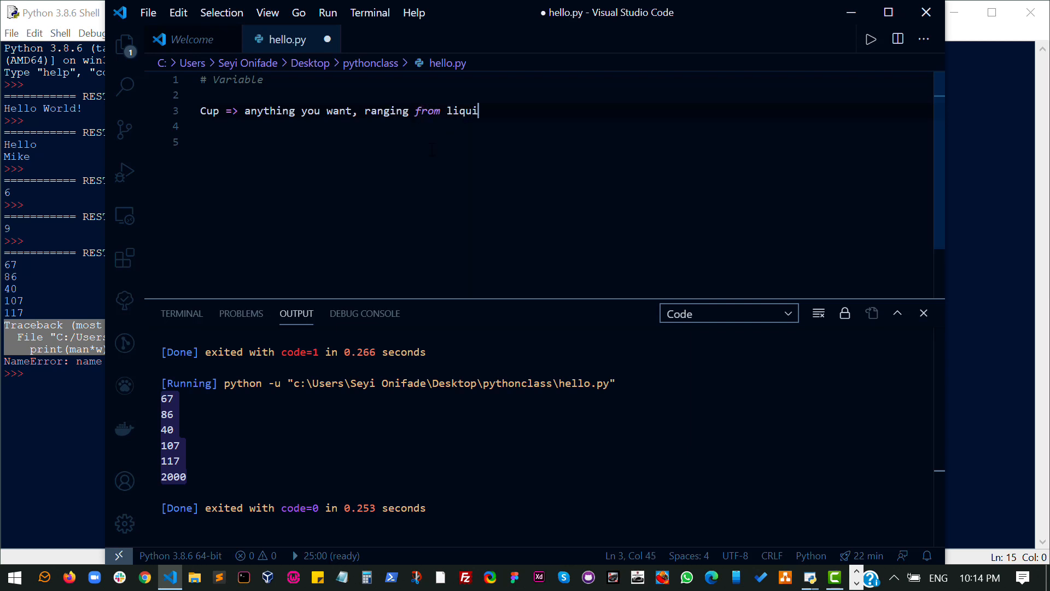
type("d to solid,")
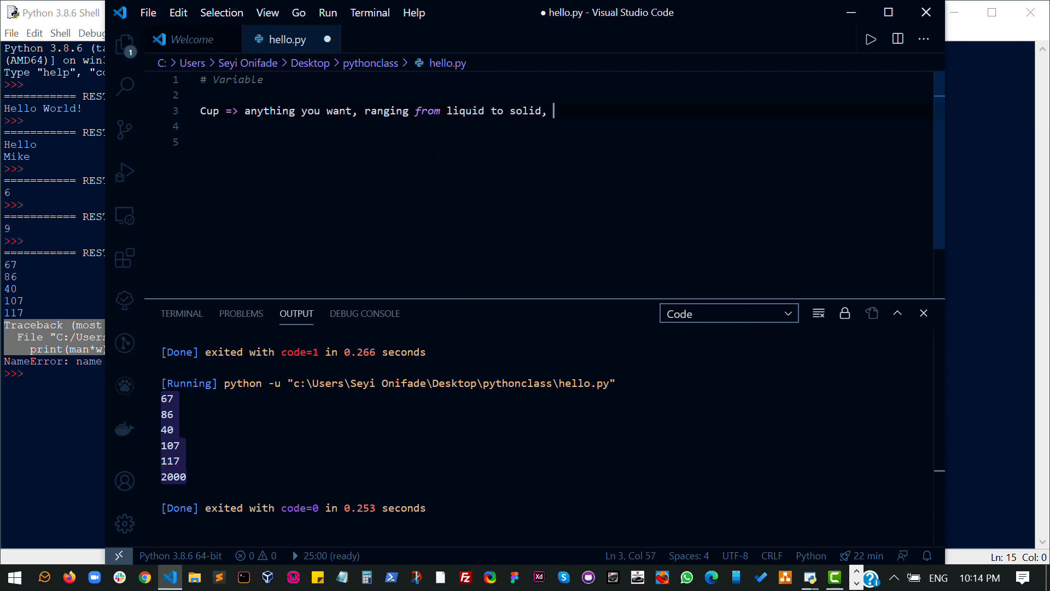
type("to ohter thing")
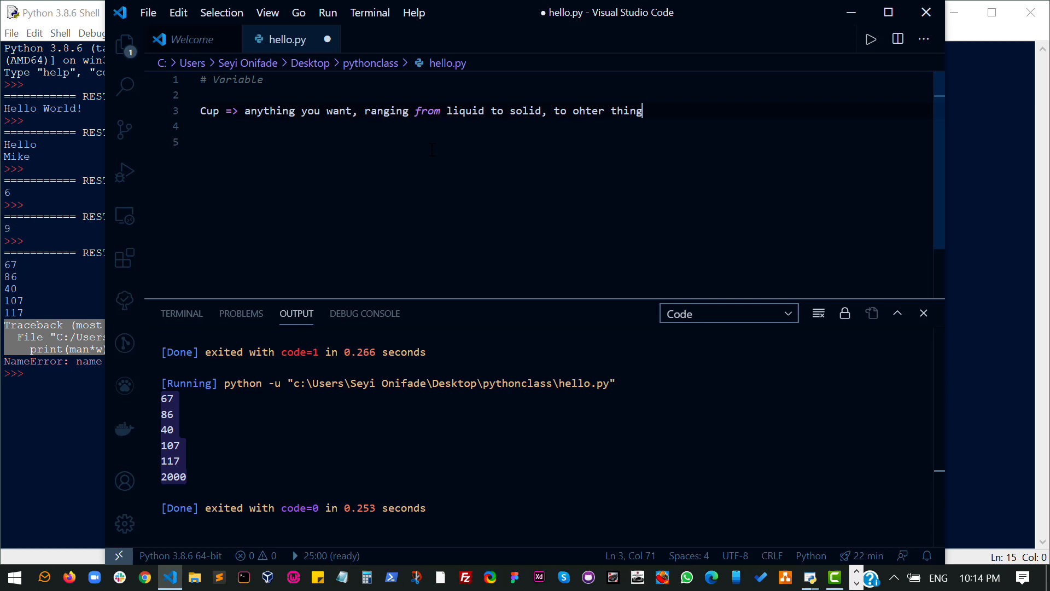
type("s")
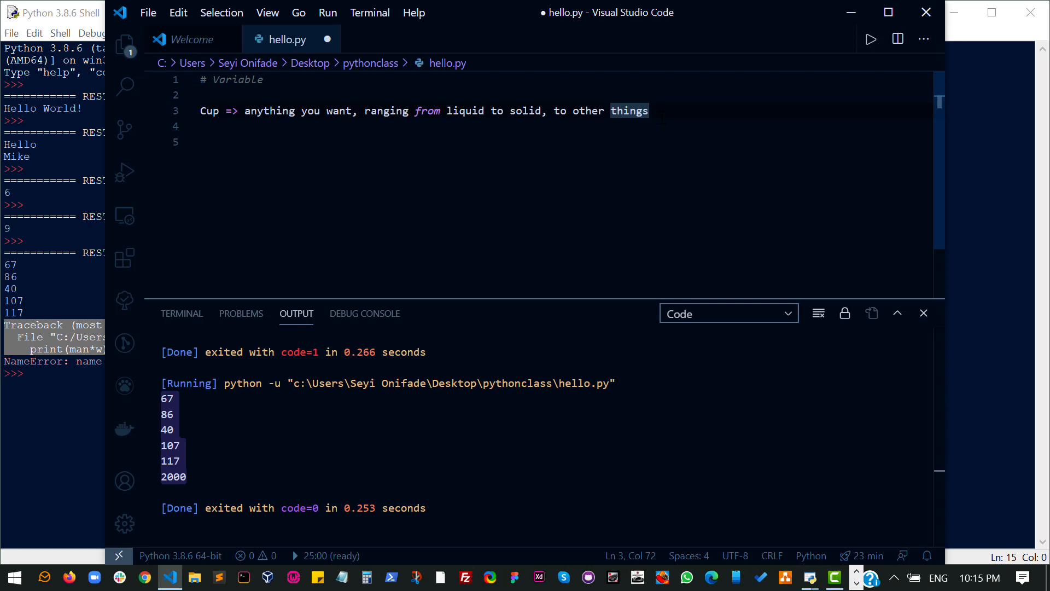
- Comment out the Cup description line and assign cup = "water"
key("enter")
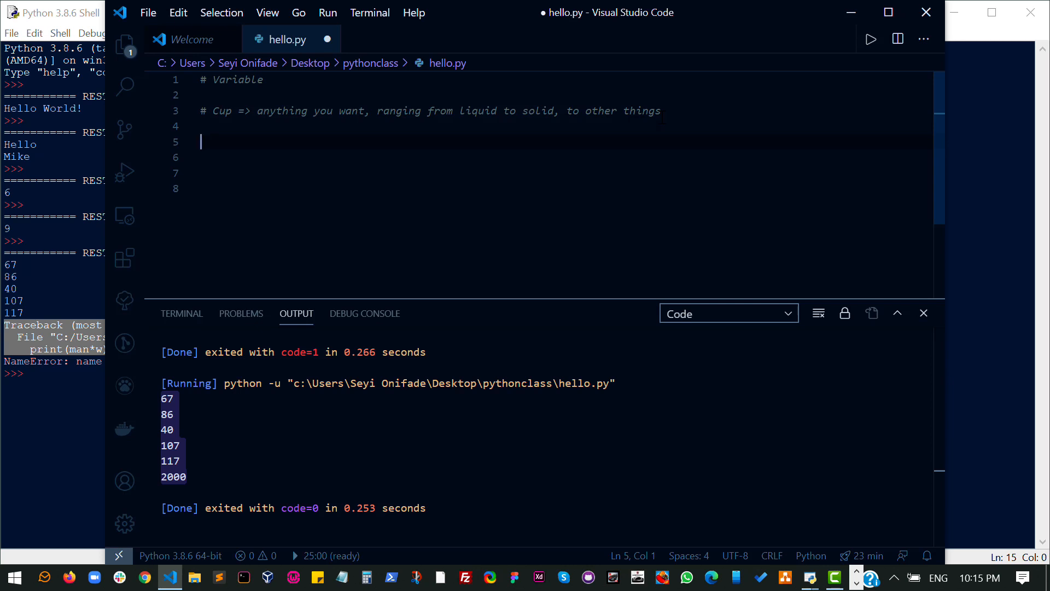
type("cu")
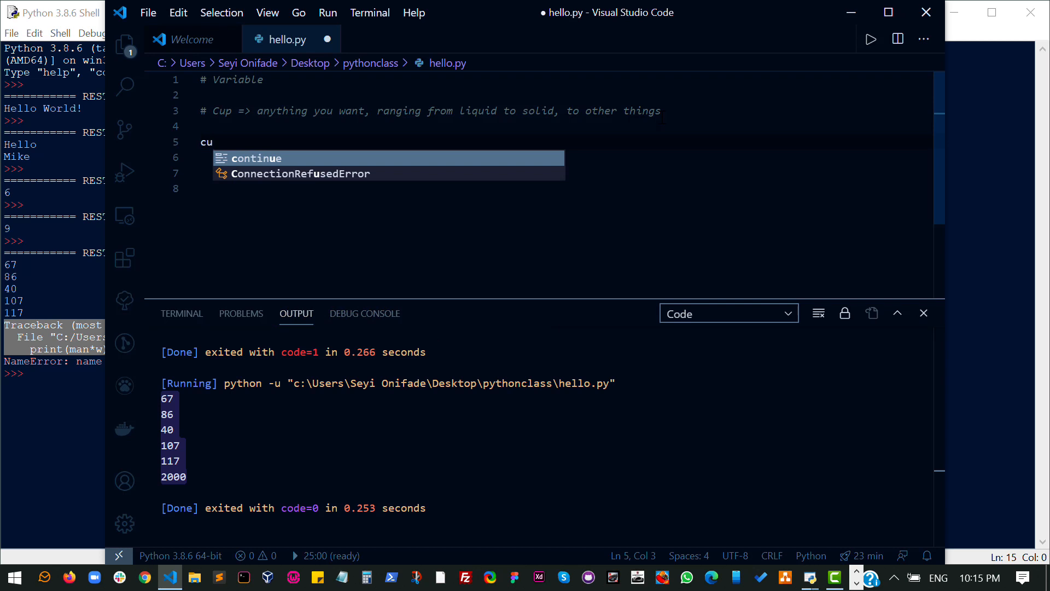
type("p =")
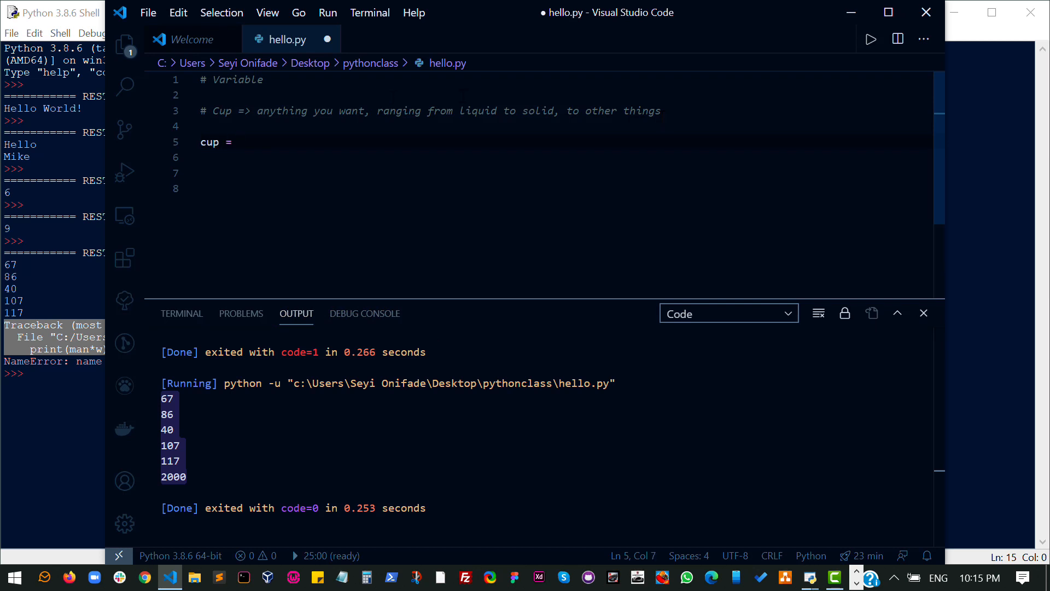
double_click(221, 110)
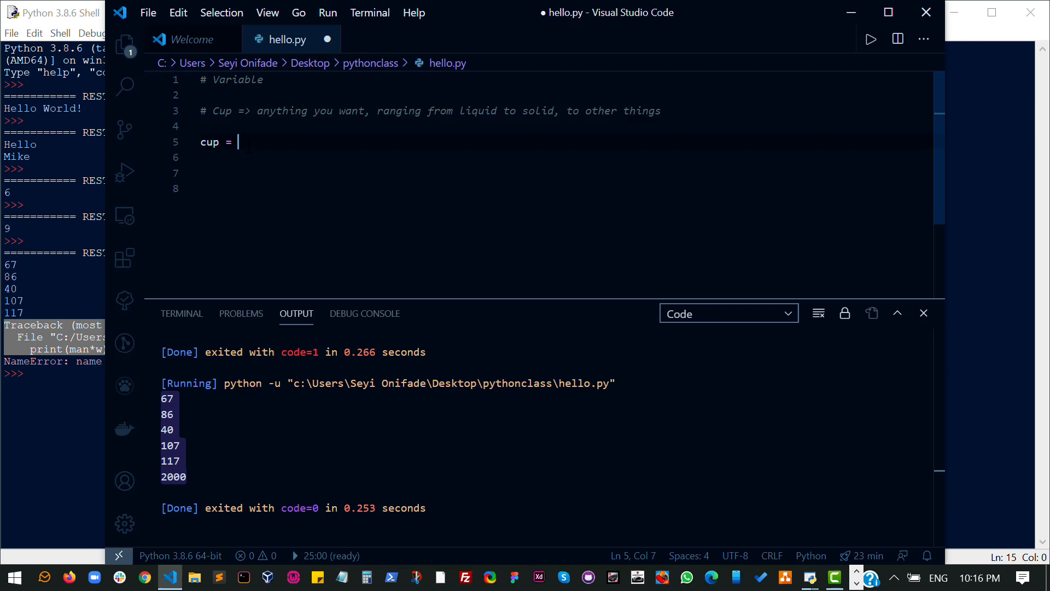
type("\"water\"")
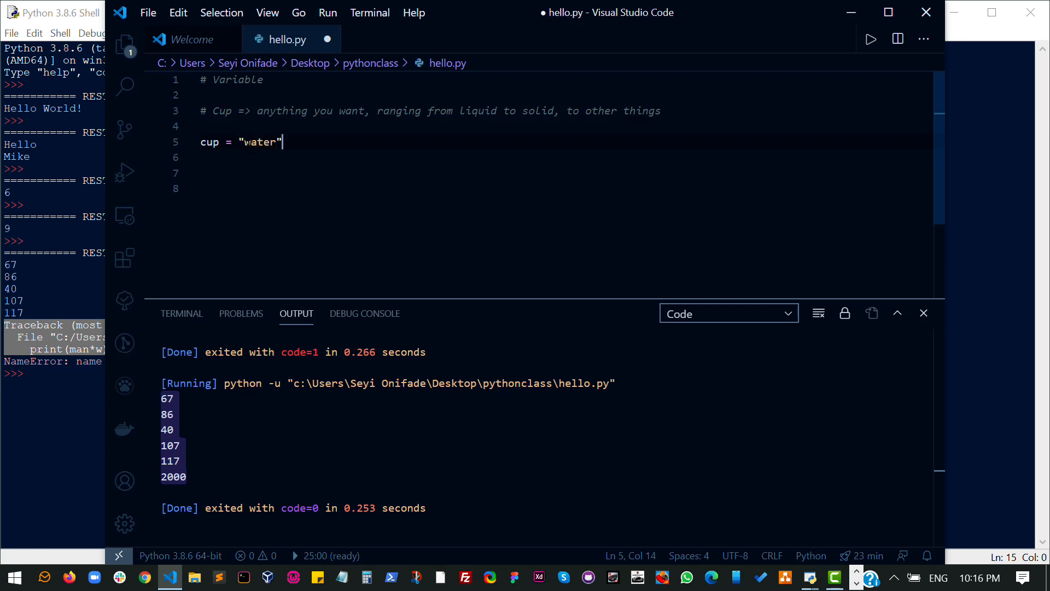
- Add the comment 'water is the content inside the container cup', print(cup), and save
type("; /")
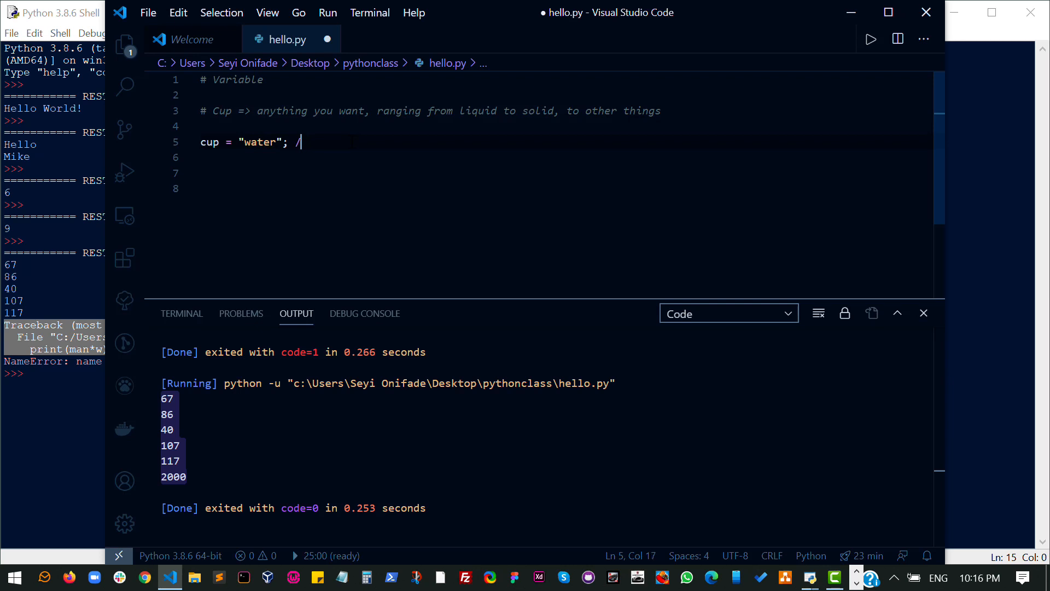
type("#")
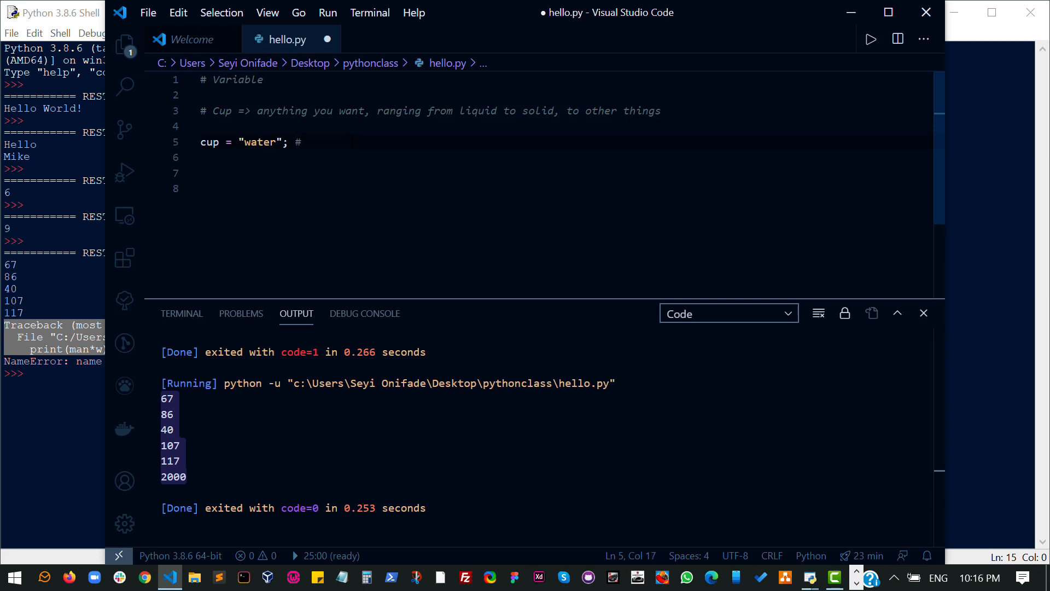
type("water is the content")
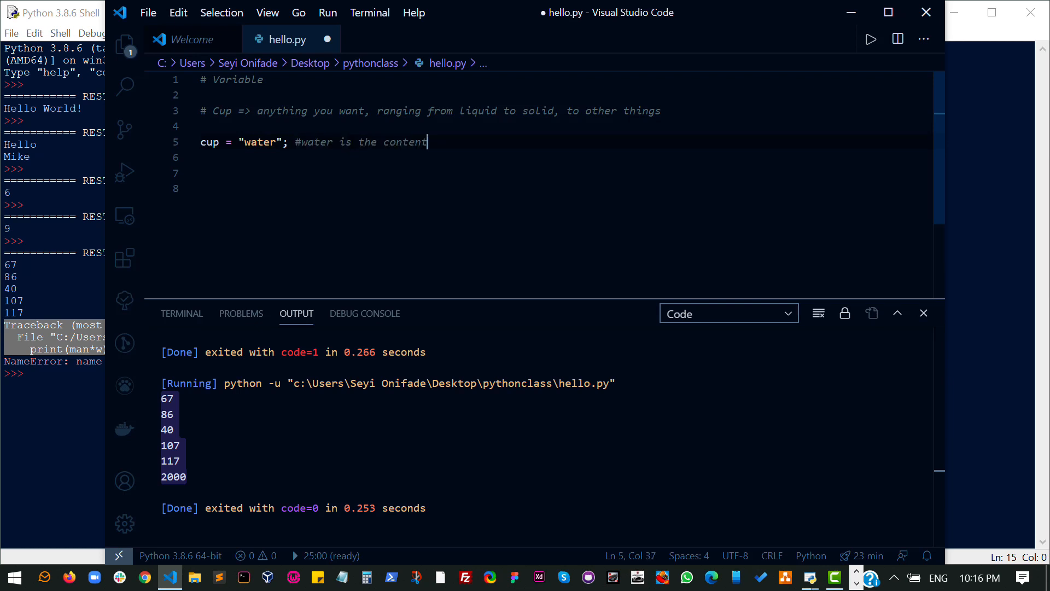
type("inside the c")
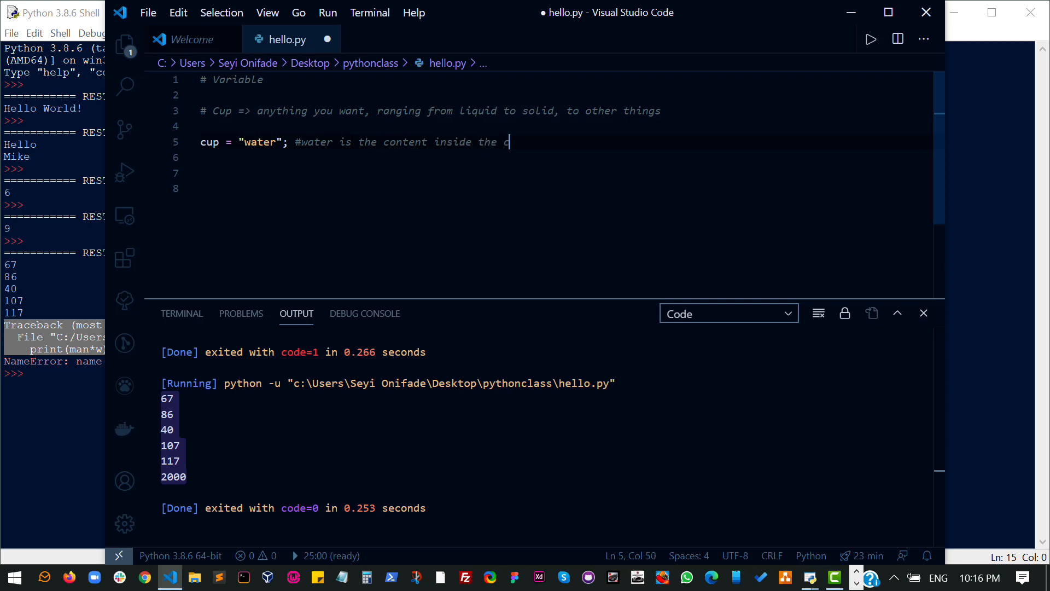
type("ontainer cup.")
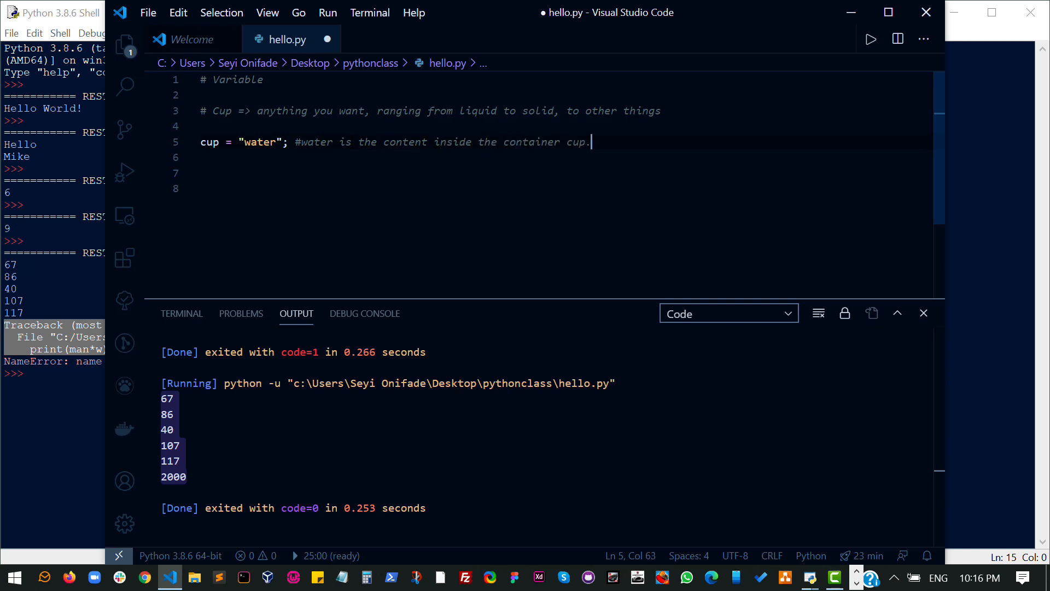
type("Our container")
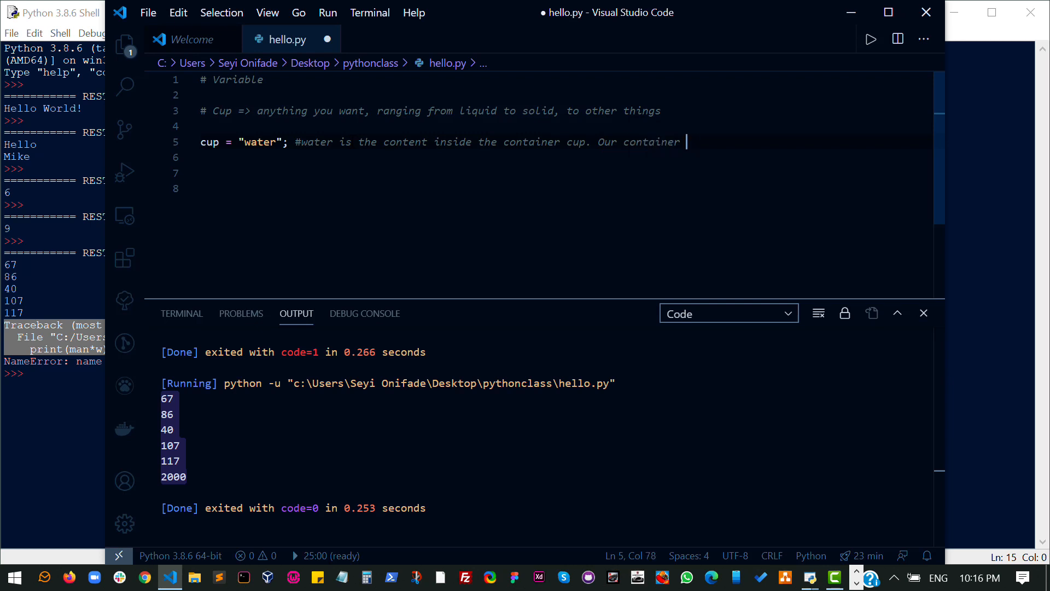
type("is")
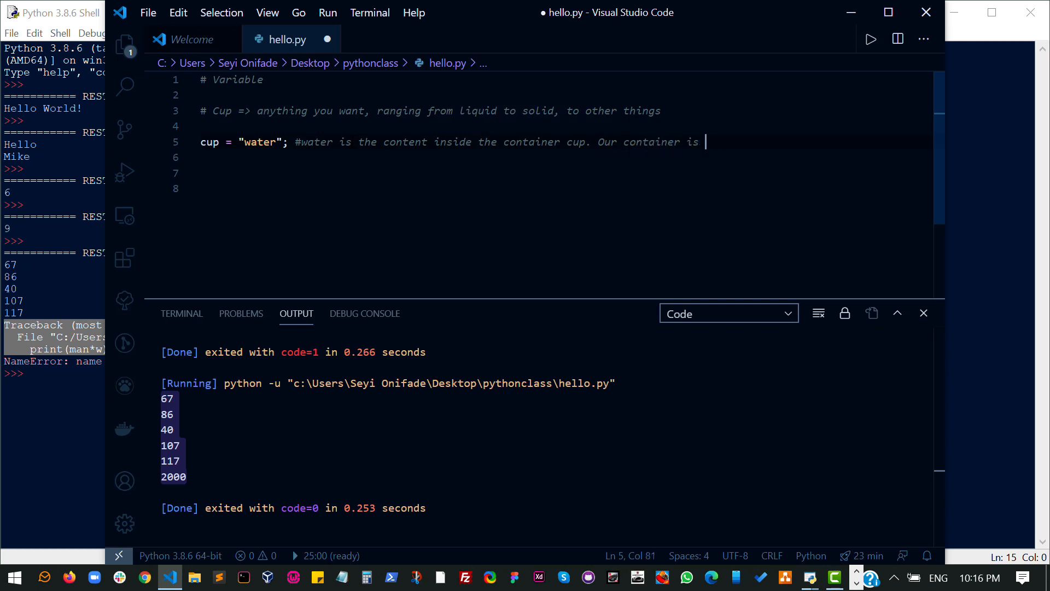
type("a variable.")
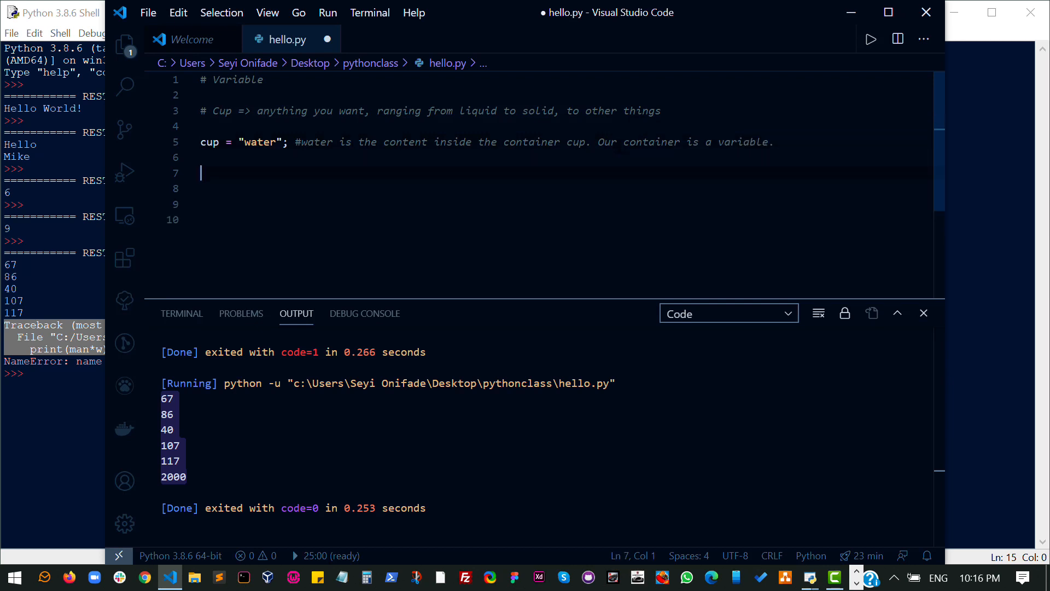
type("print(cup")
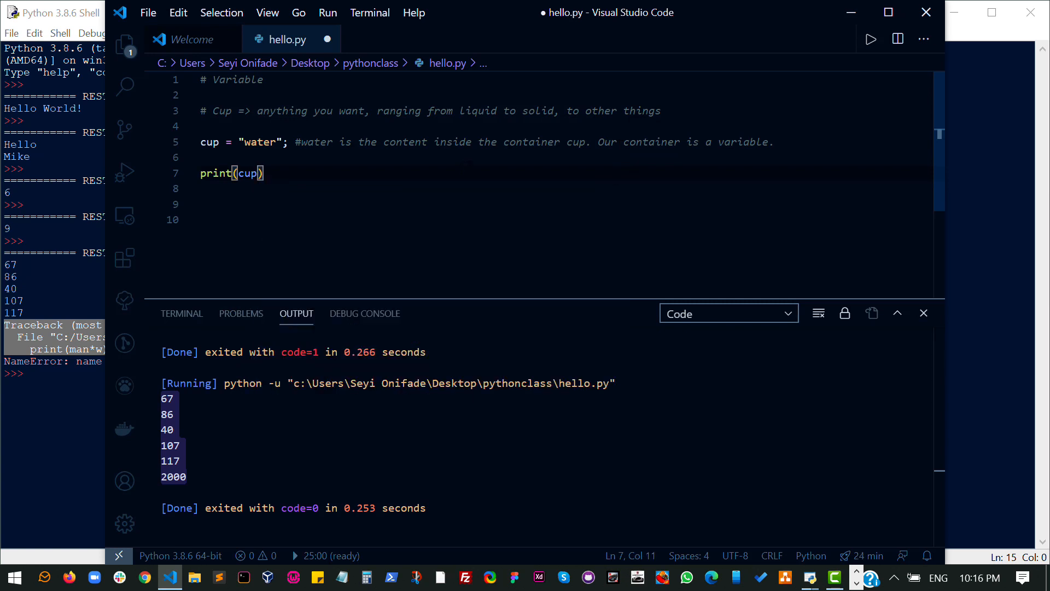
key("ctrl+s")
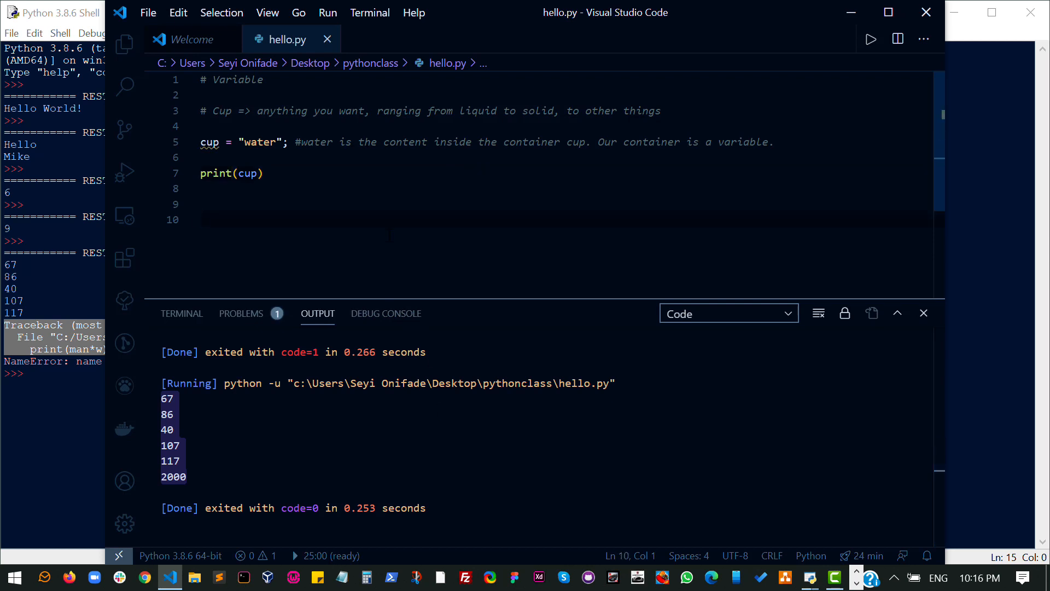
- Run hello.py with Run Code so the output shows water
right_click(248, 173)
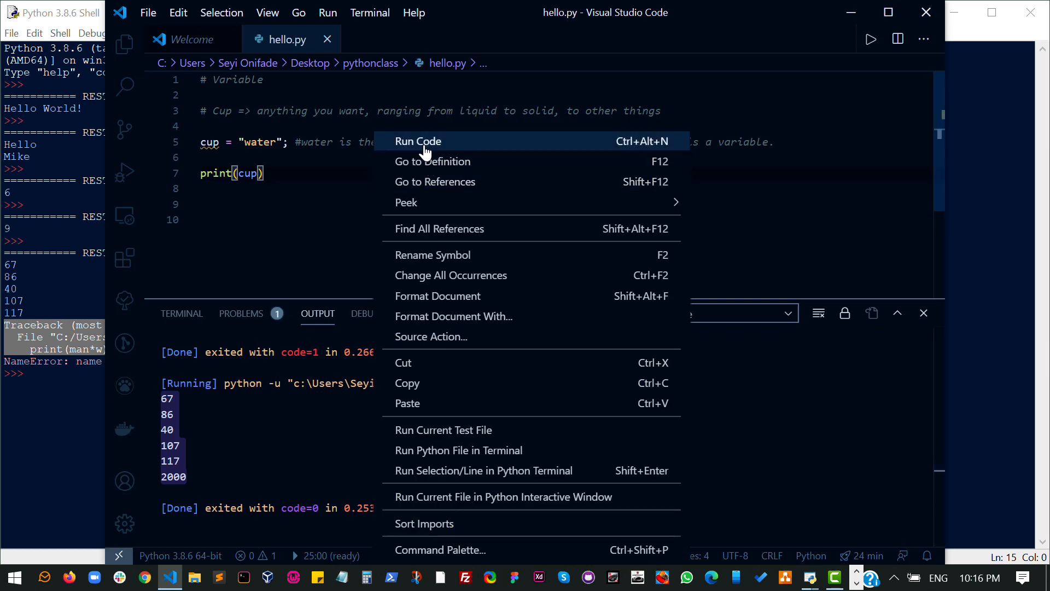
left_click(418, 141)
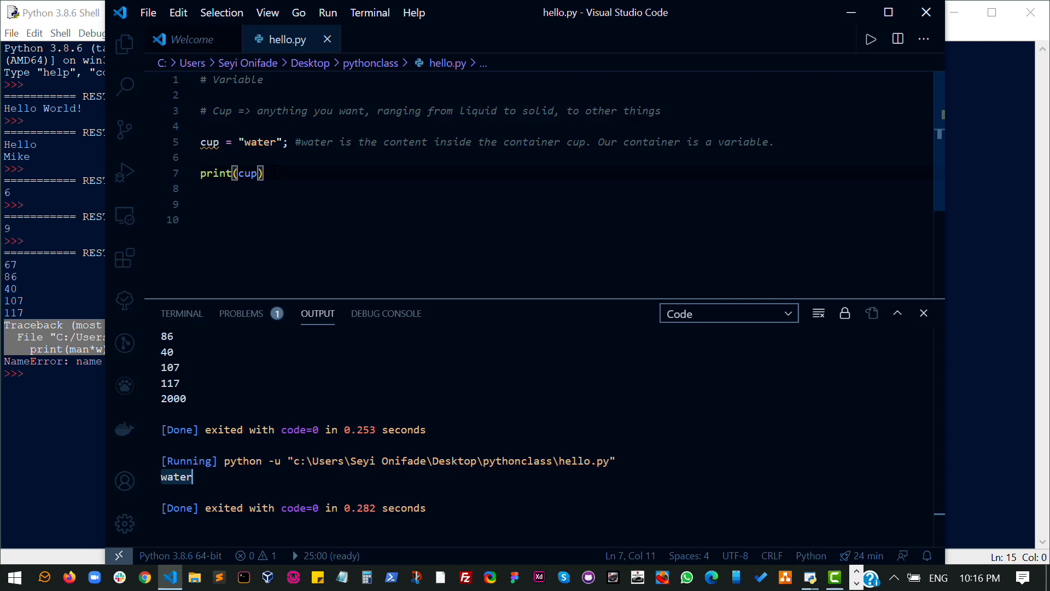
- Reassign cup = "Sand" and add another print(cup) line
type("cu")
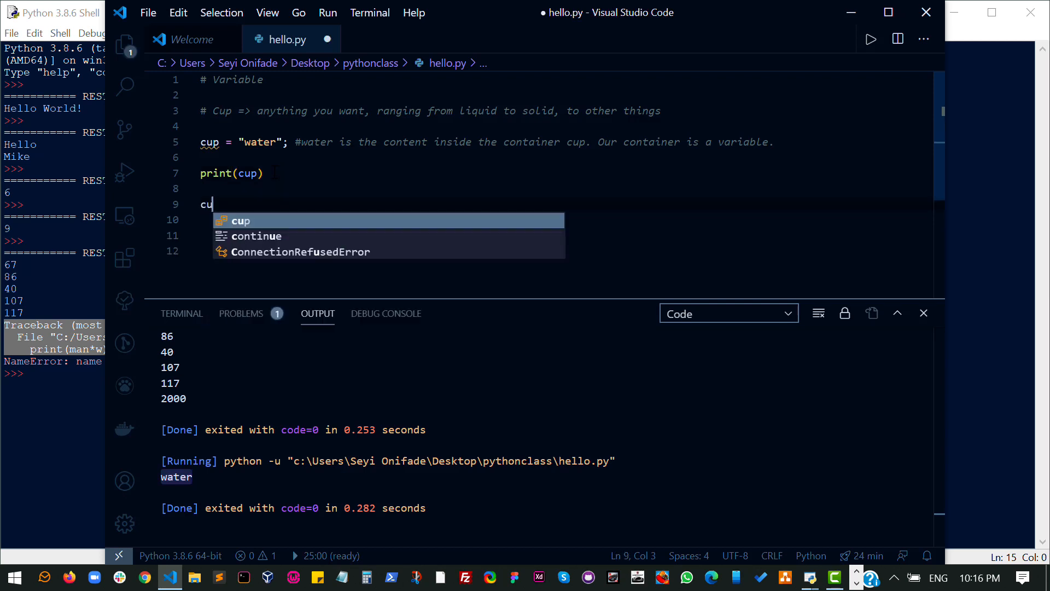
type("p = \"\"")
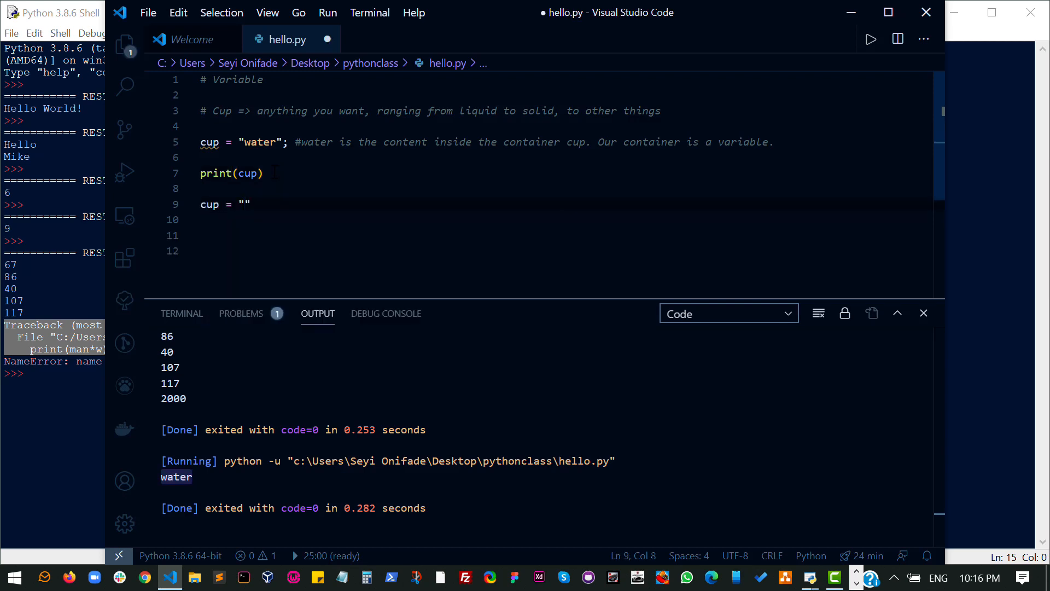
type("Sand")
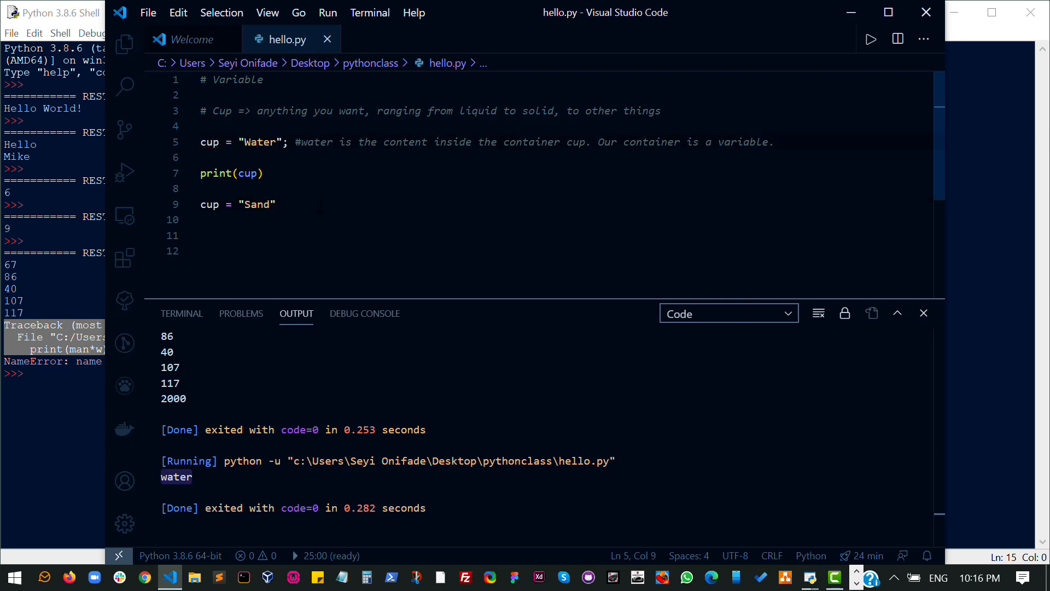
type("ri")
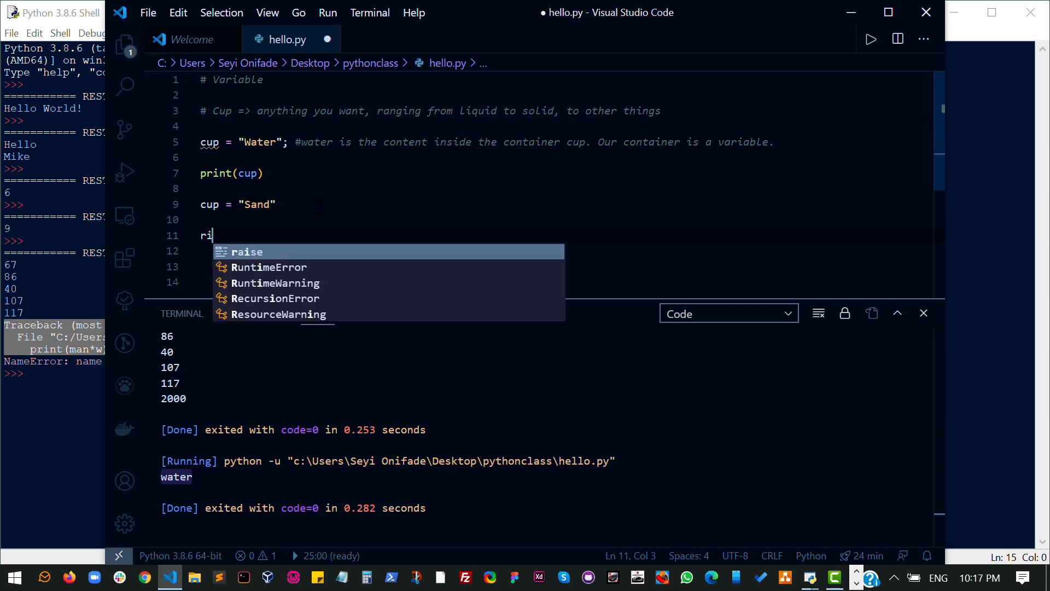
type("print(")
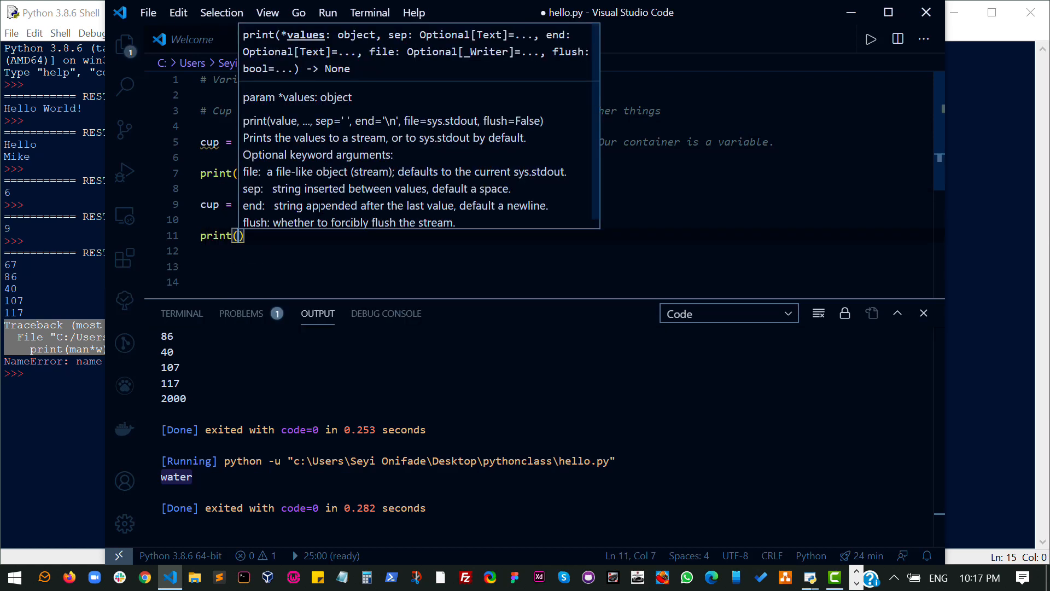
type("cup")
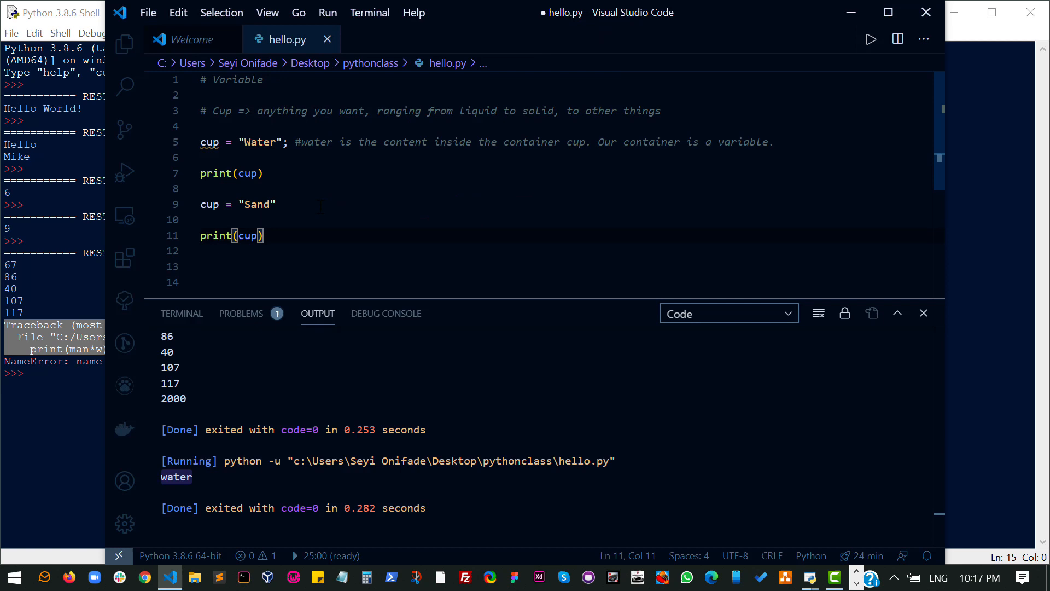
- Run the script so it prints Water then Sand, and select the print lines
right_click(248, 173)
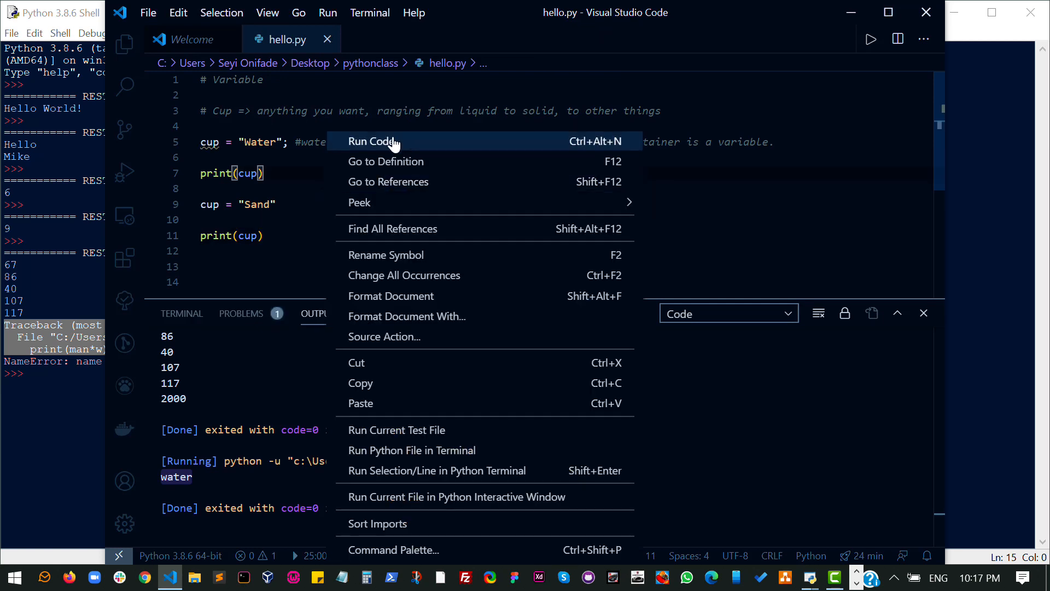
left_click(370, 141)
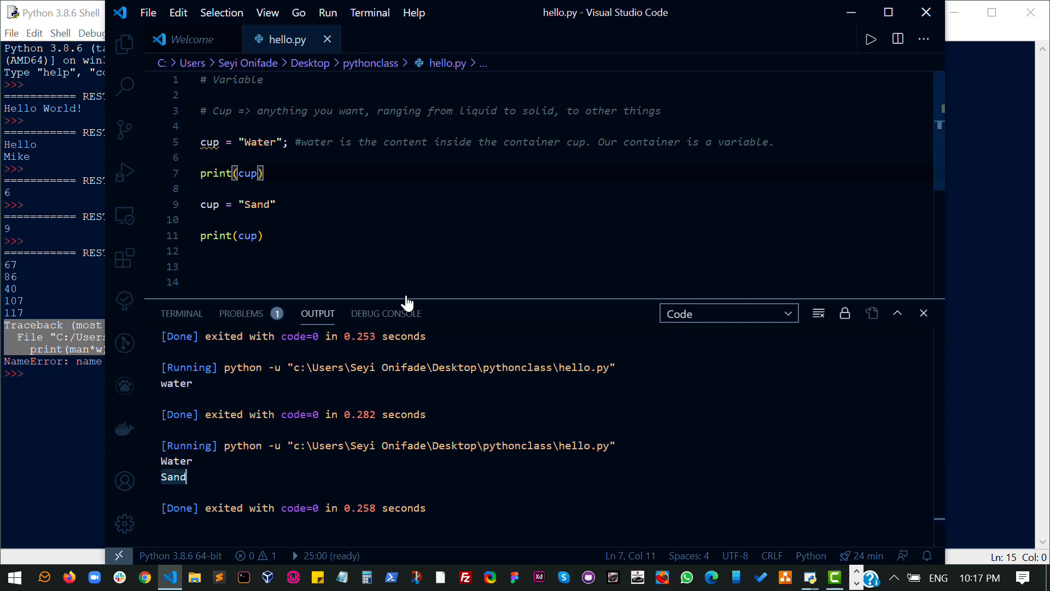
double_click(209, 142)
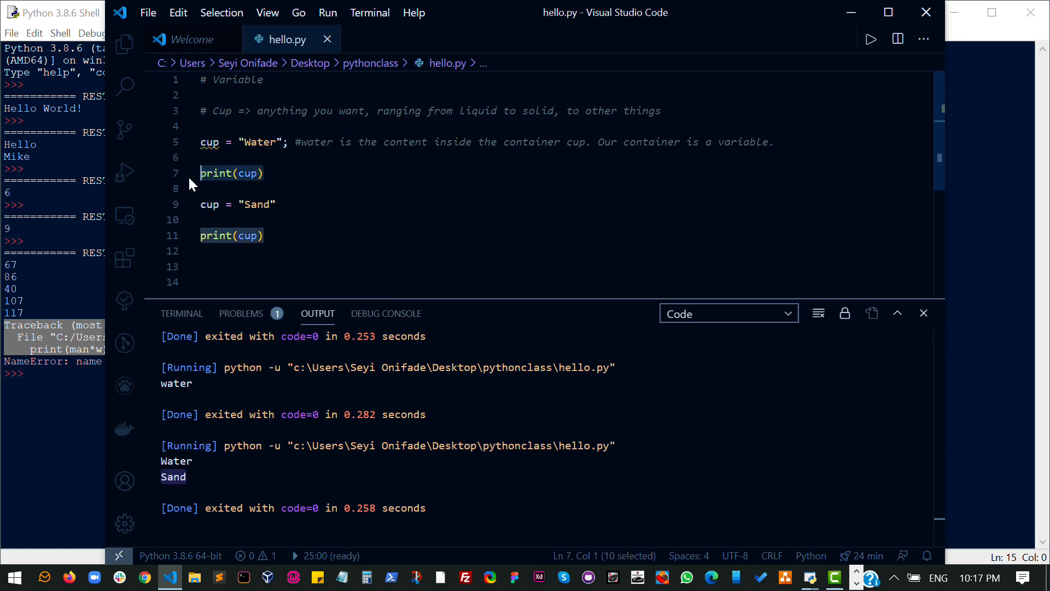
left_click(211, 141)
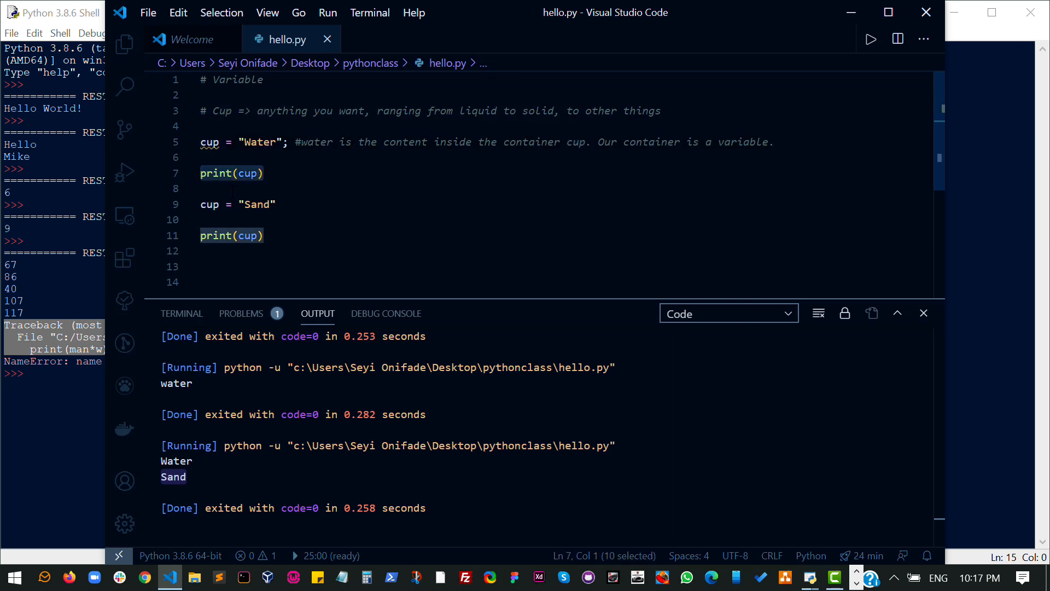
left_click(201, 204)
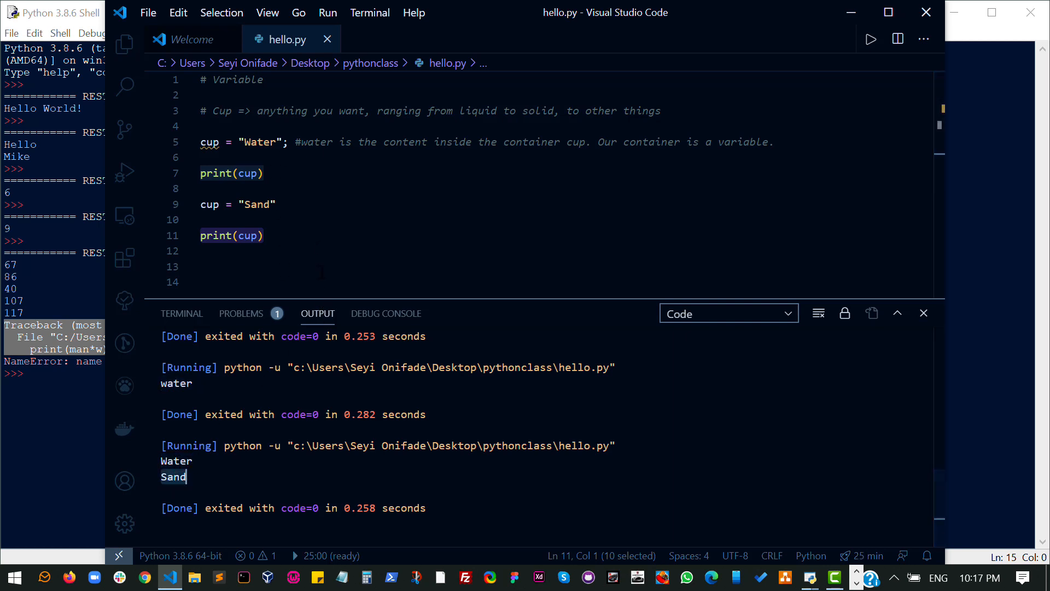
left_click(203, 219)
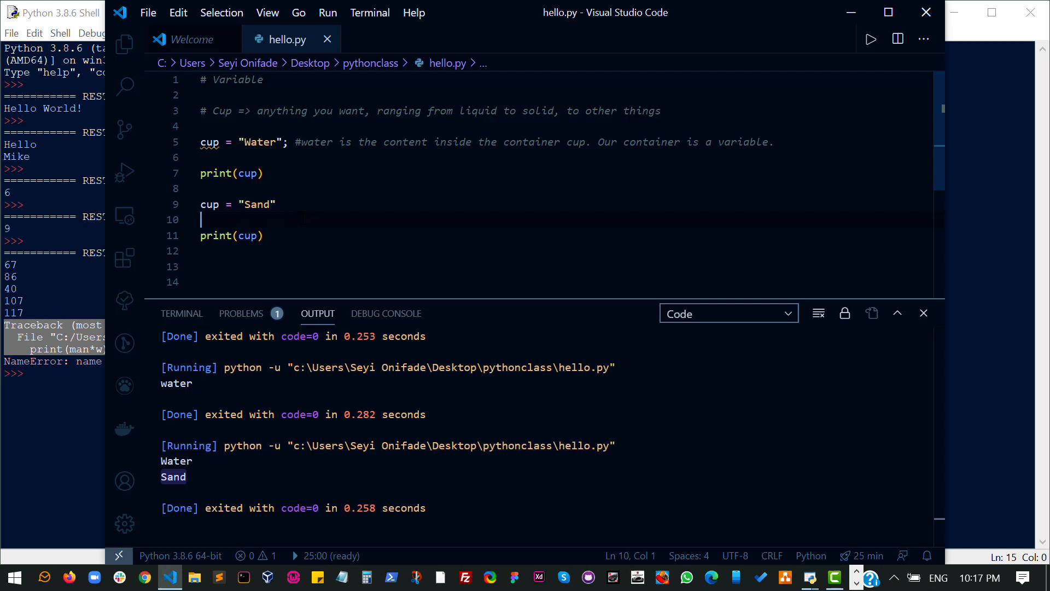
left_click(257, 236)
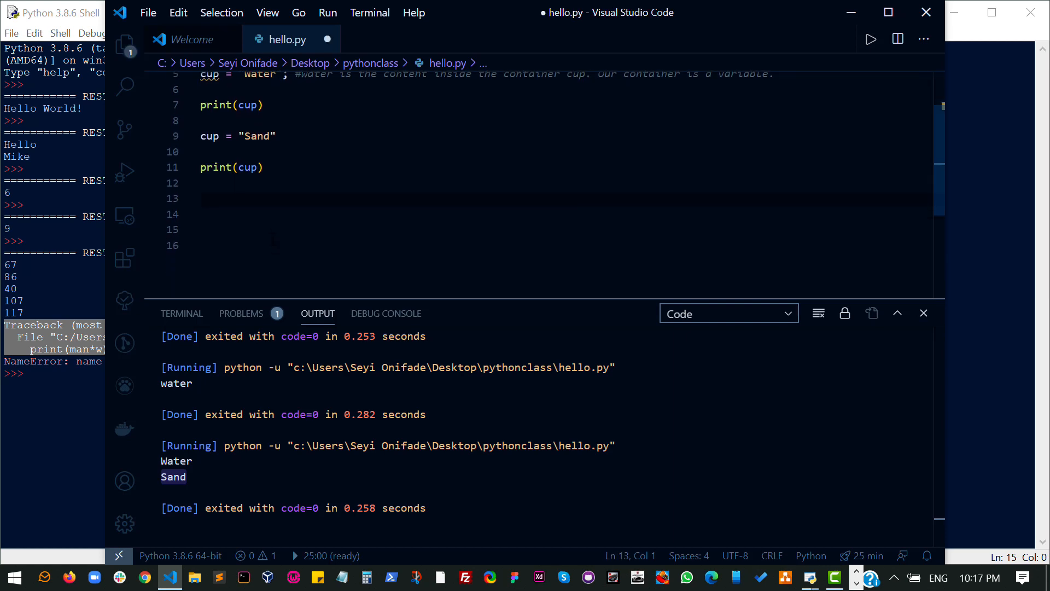
- Add a #Calculations comment followed by blank lines
scroll("up", 3)
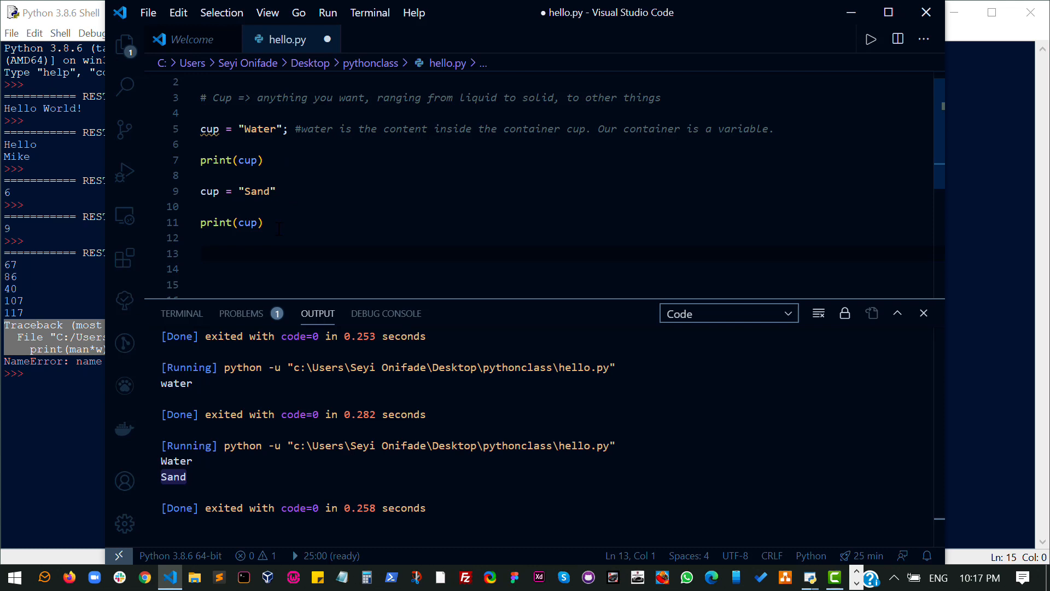
type("#")
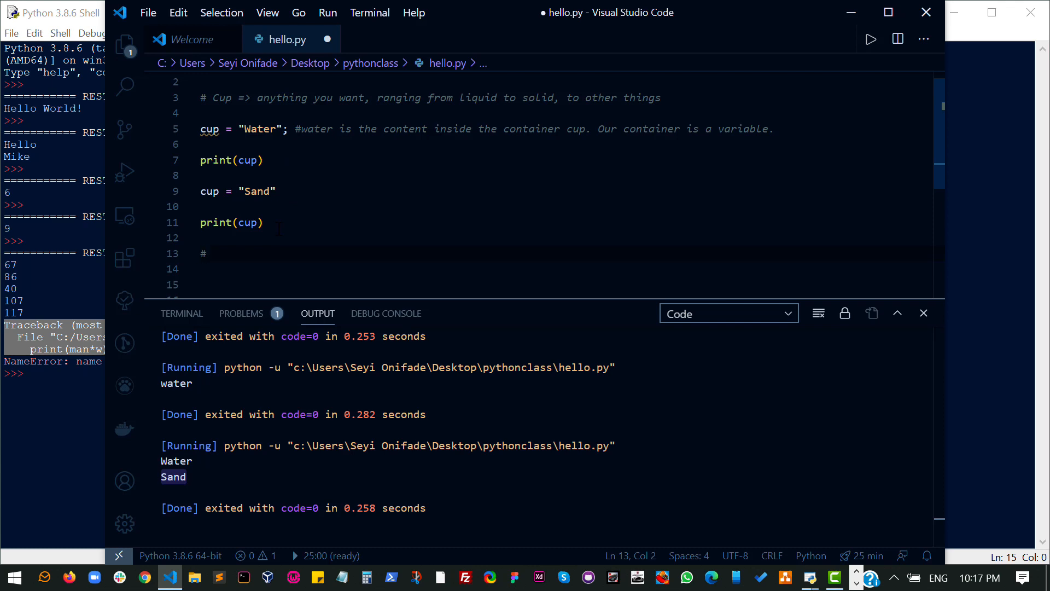
type("Calculations")
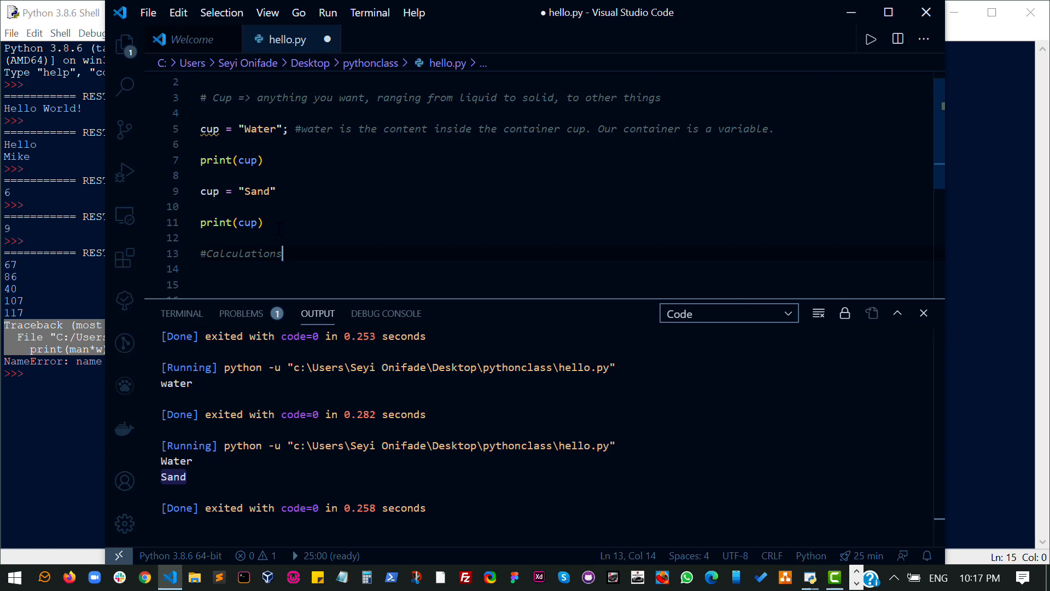
key("enter")
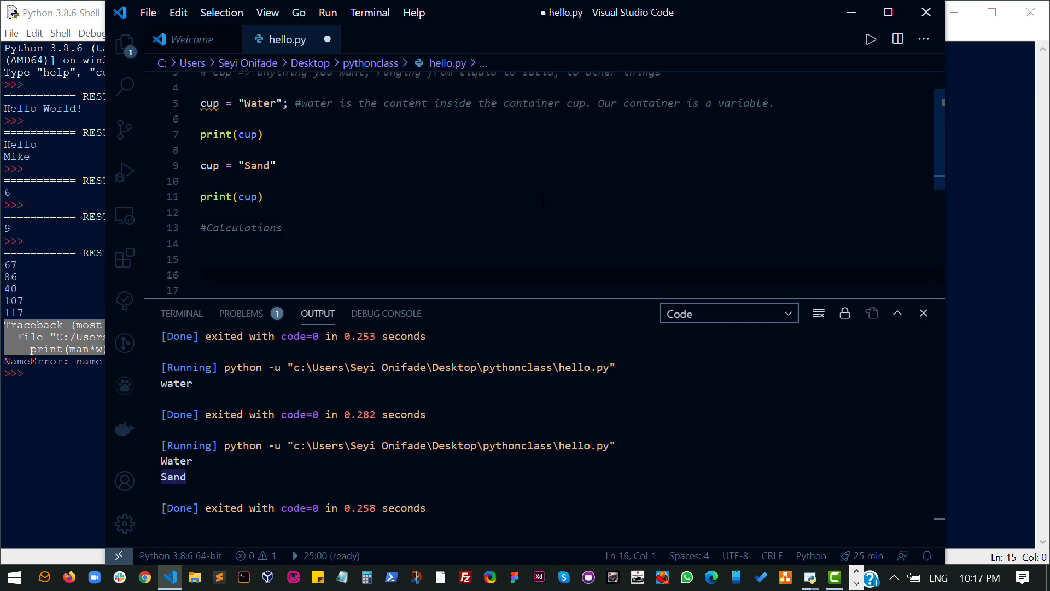
scroll("down", 3)
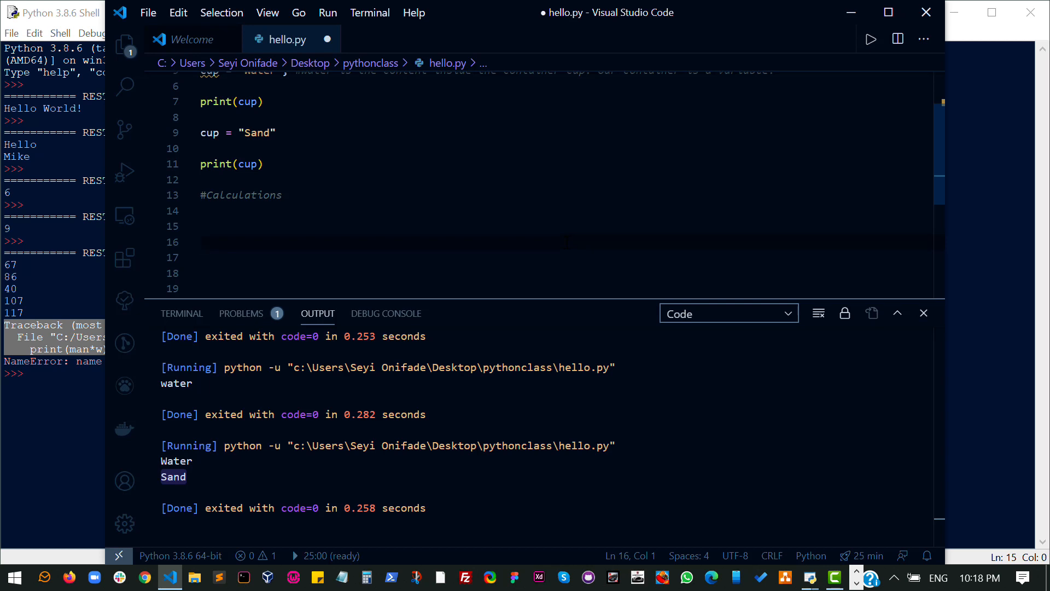
- Define firstValue = 67 and secondValue = 50 on separate lines
type("first")
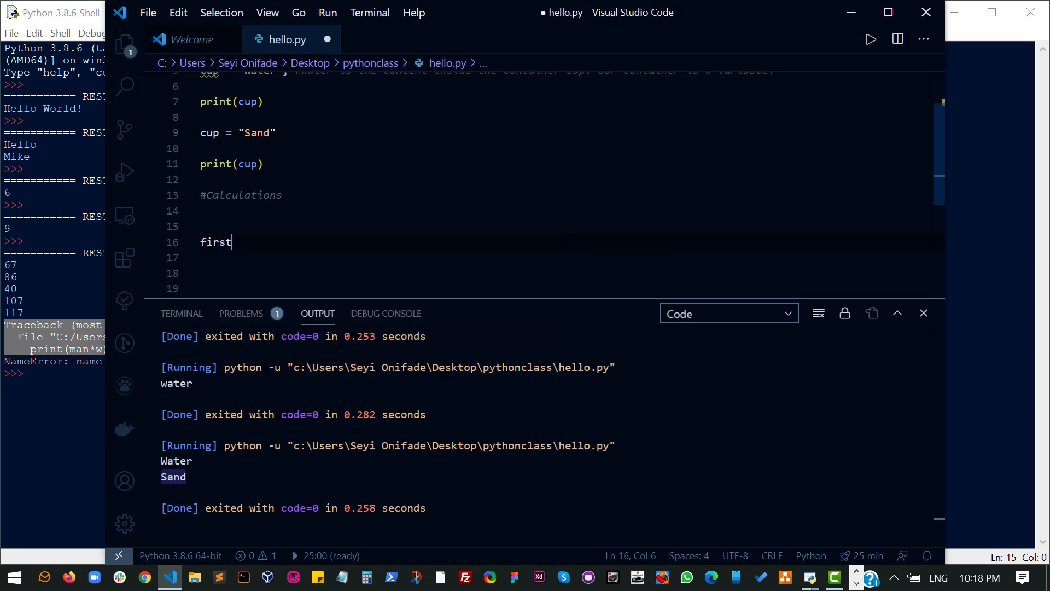
type("Value =")
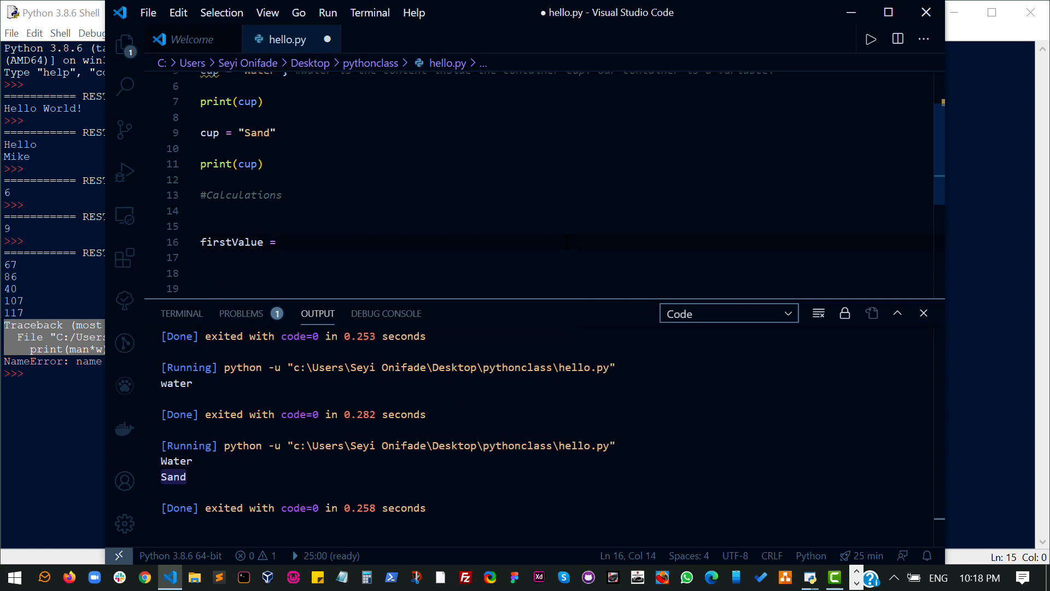
type("67;")
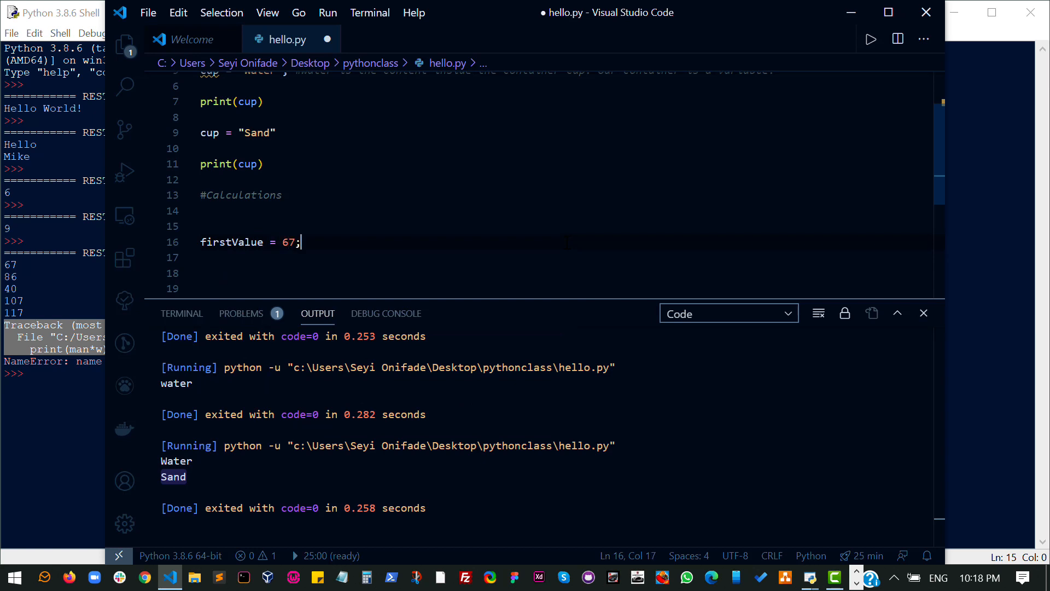
key("Return")
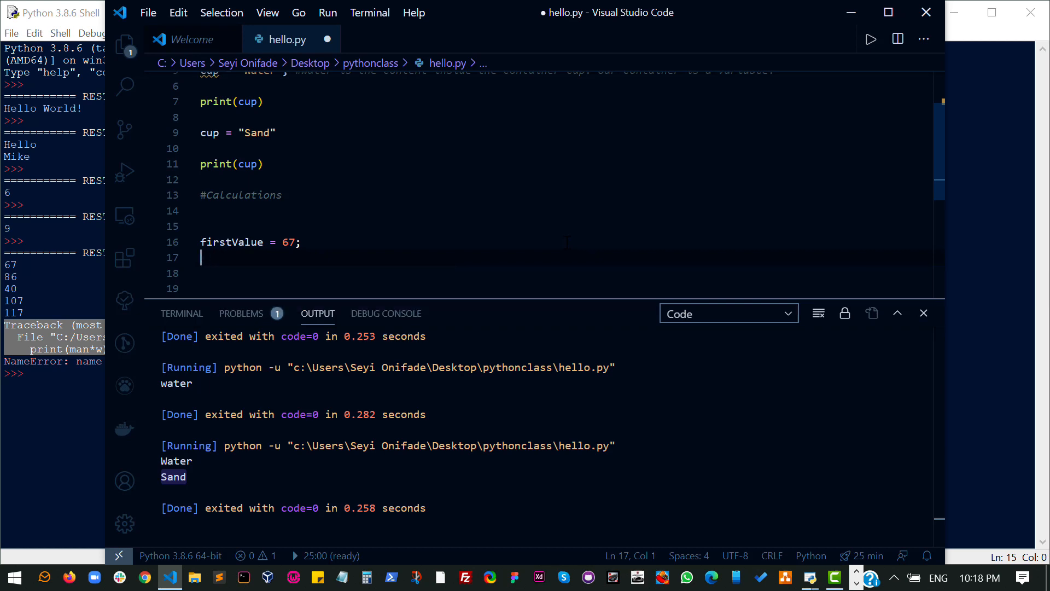
type("second")
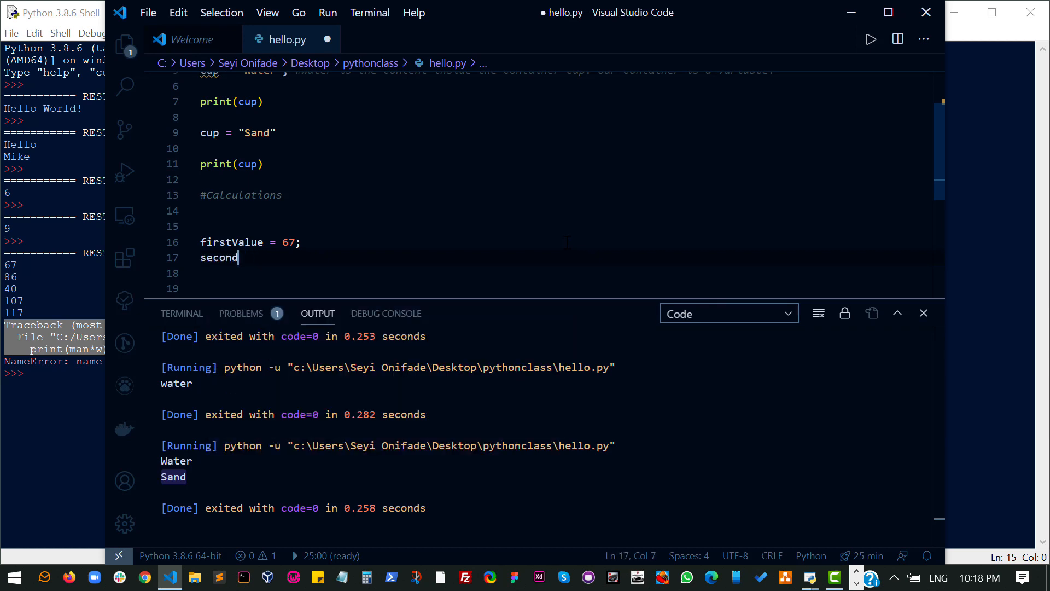
type("Value = 5")
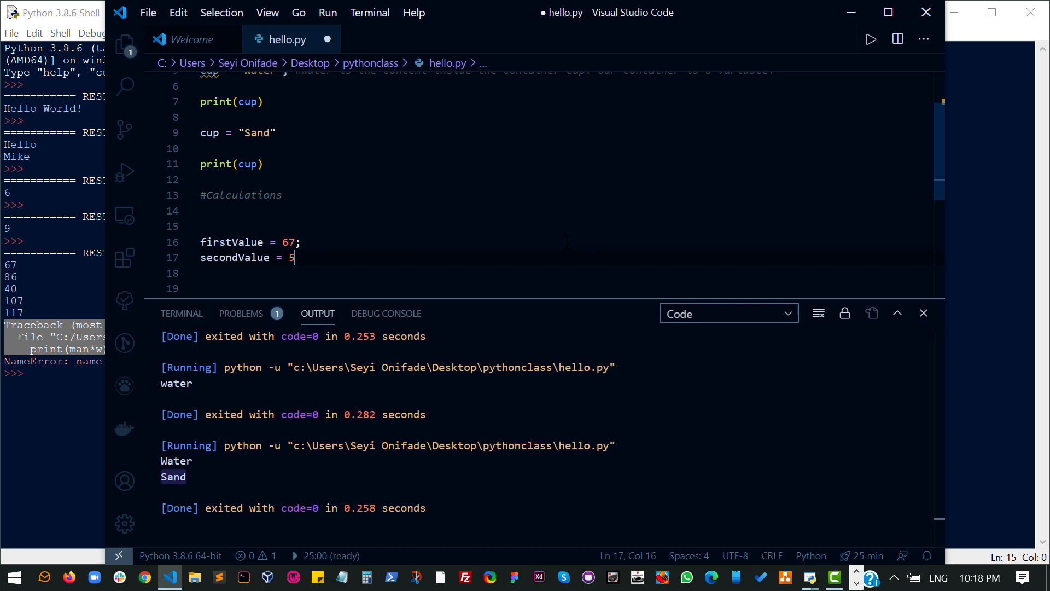
type("0")
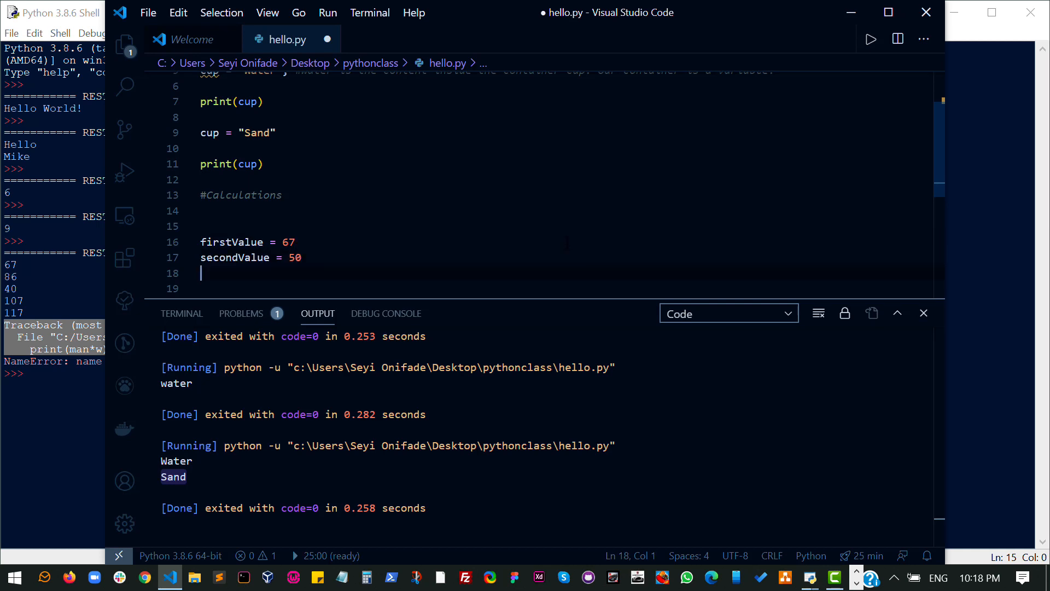
scroll("down", 3)
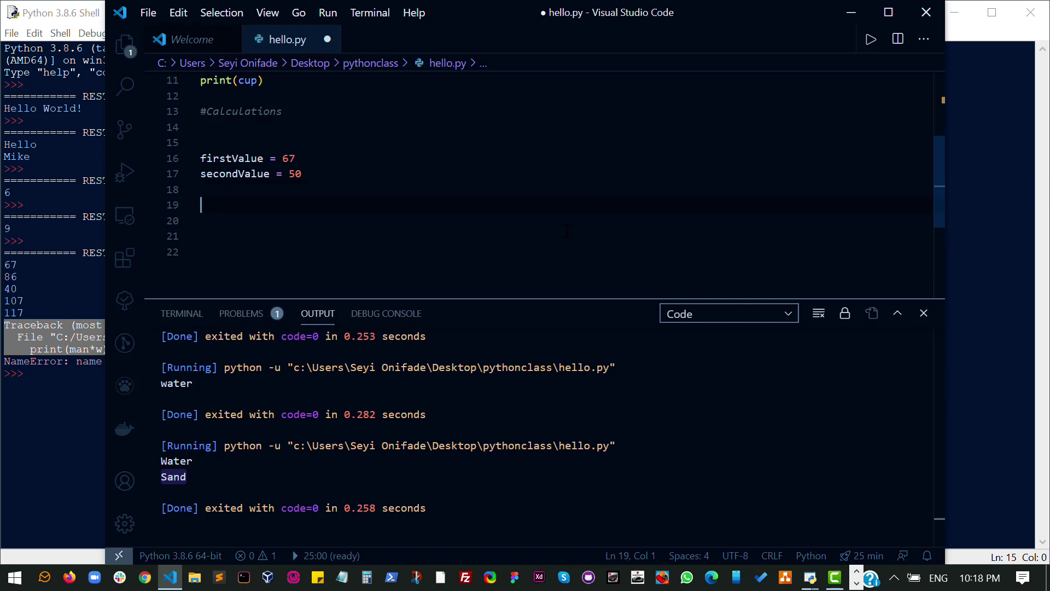
- Write '#operation - addition', result = firstValue + secondValue, and print(result)
type("#operation")
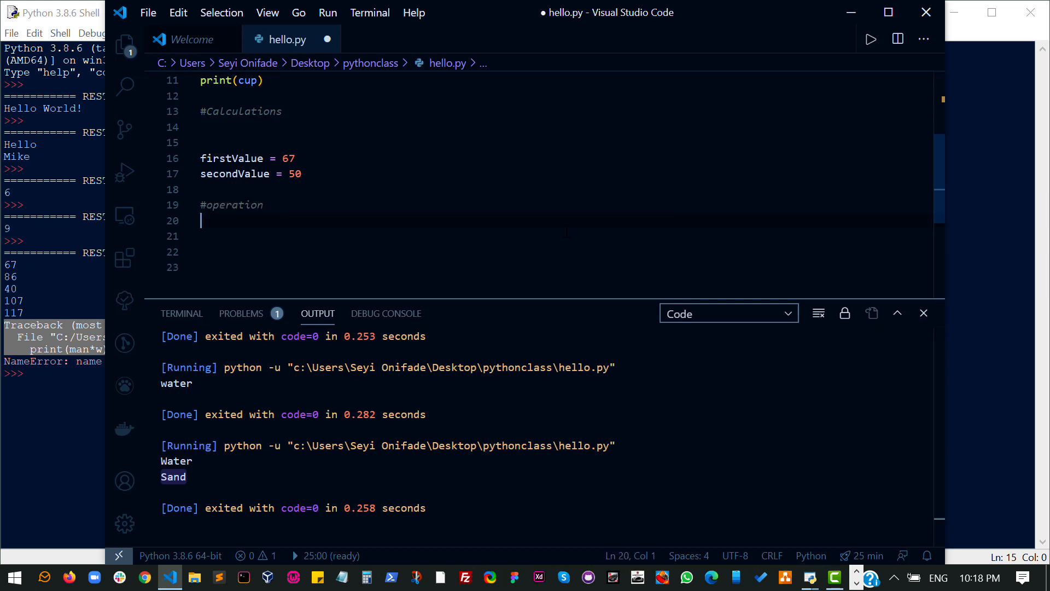
type("-")
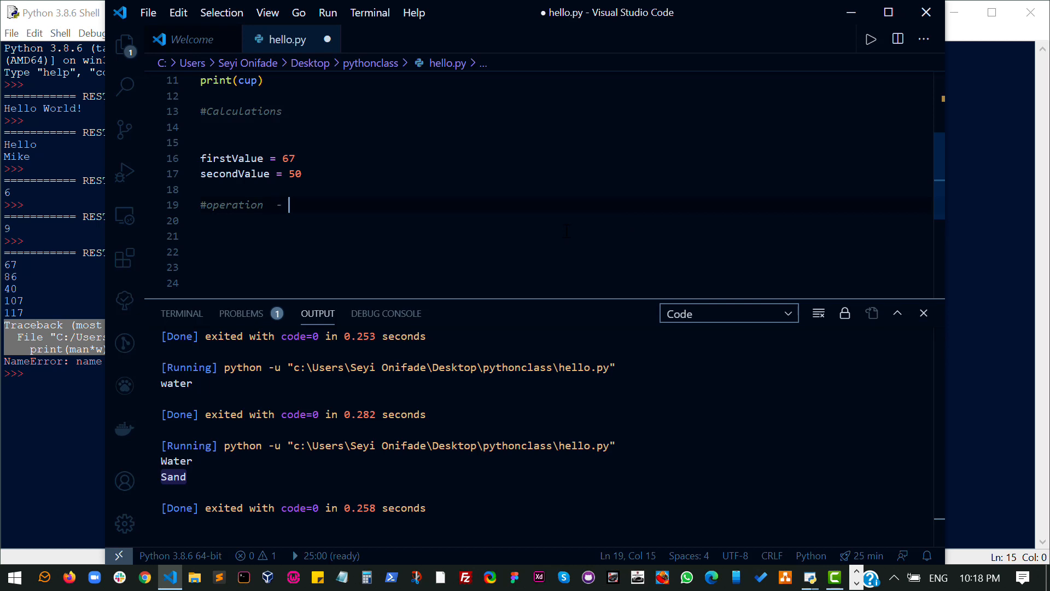
type("addition")
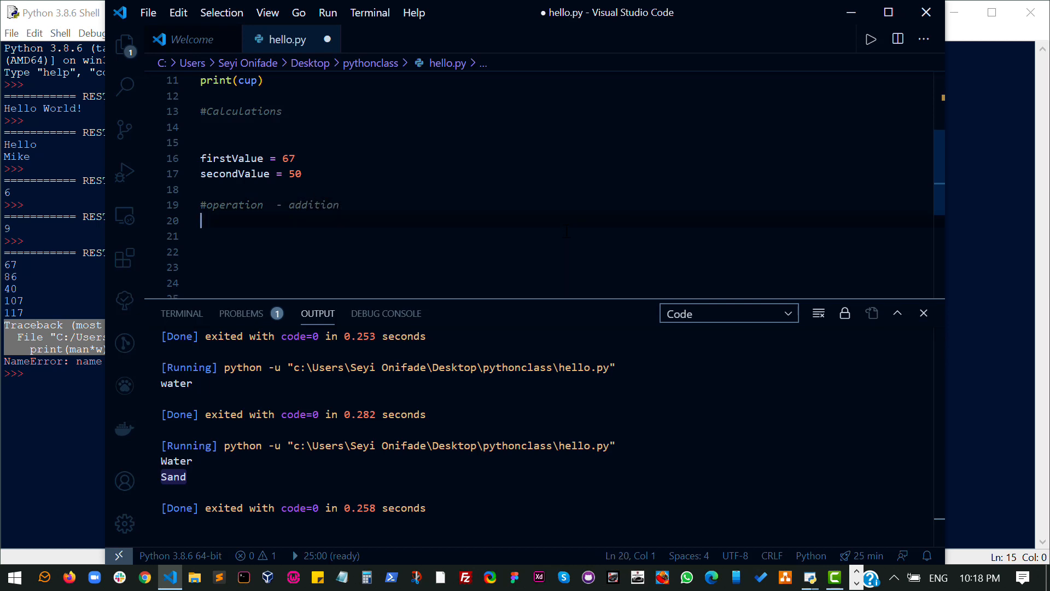
type("firstValue +")
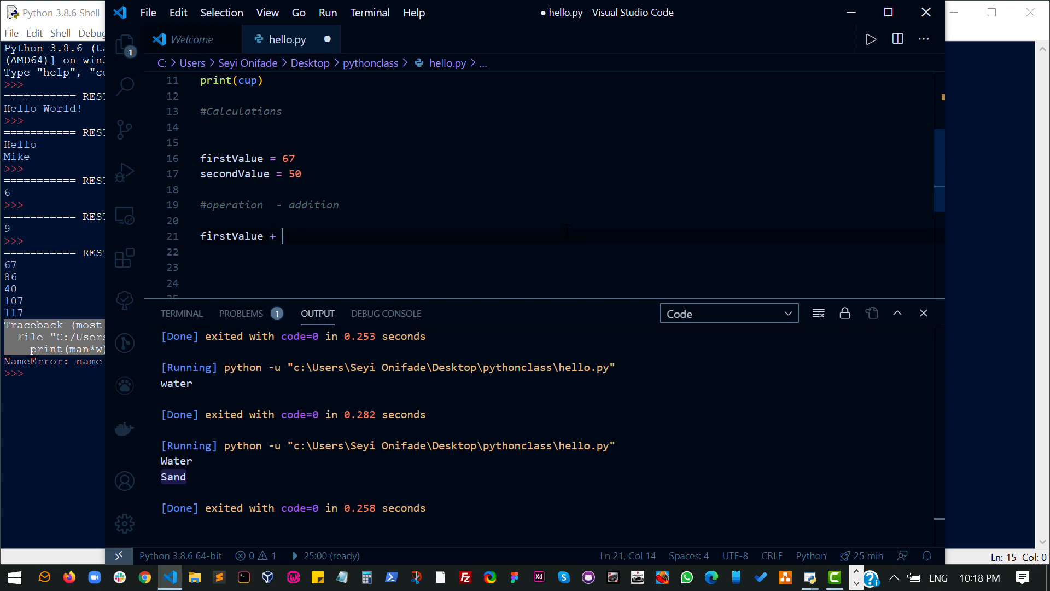
type("secondValue")
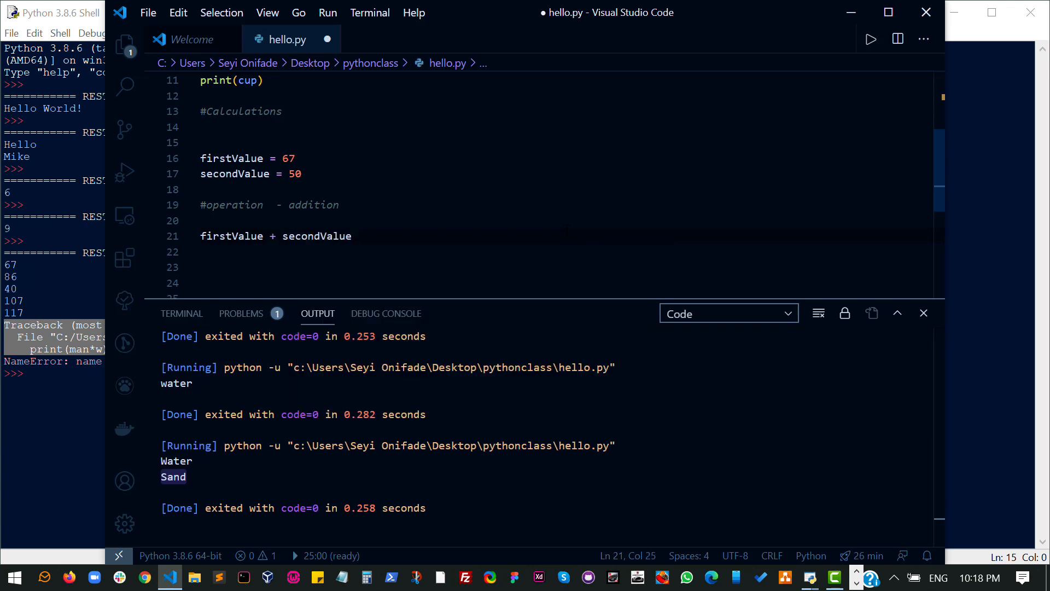
double_click(232, 158)
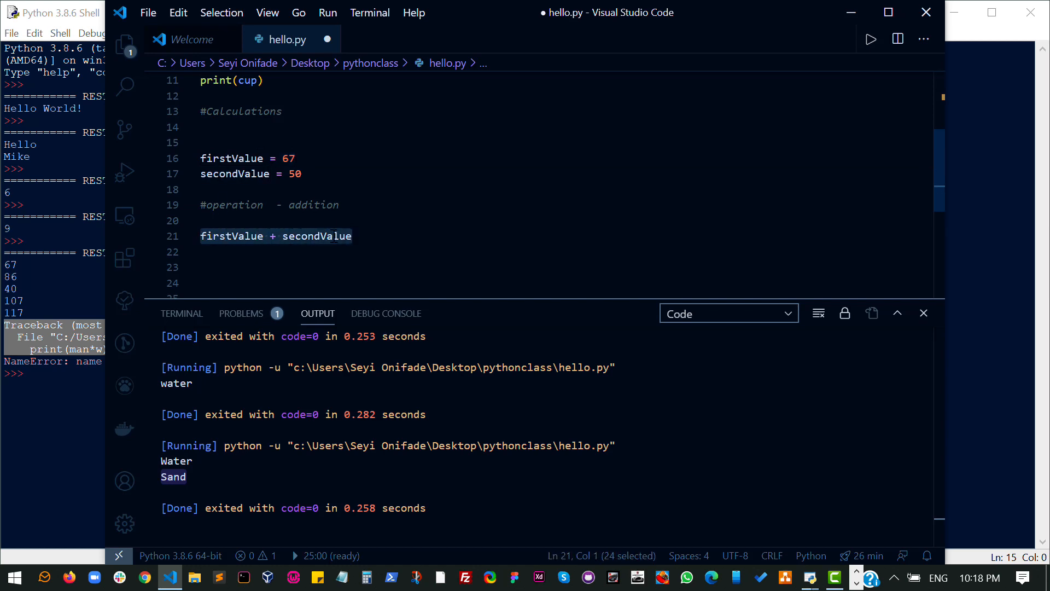
double_click(317, 235)
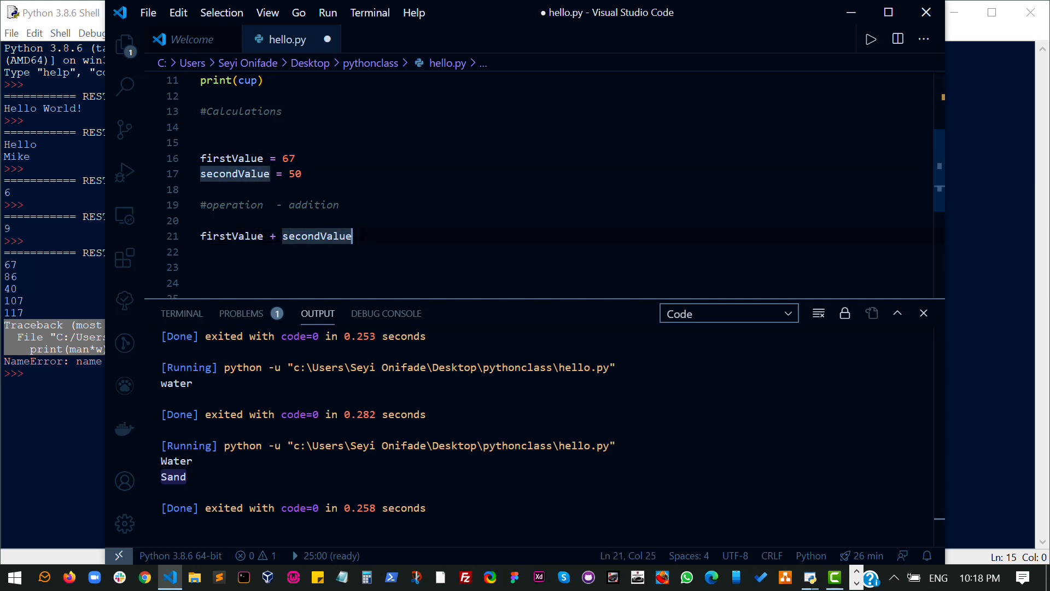
mouse_move(200, 236)
type("r")
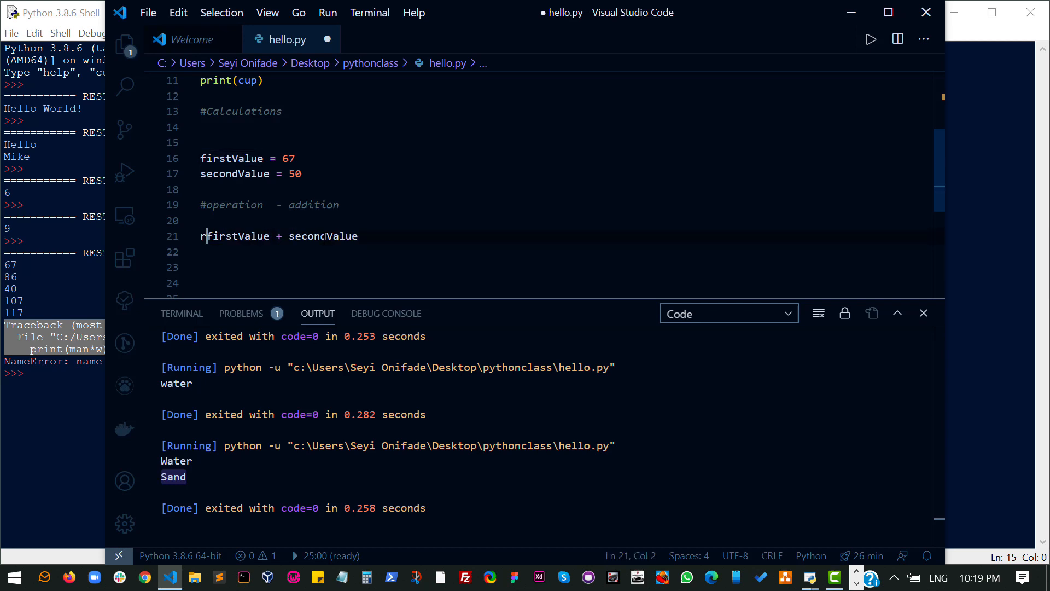
type("esult =")
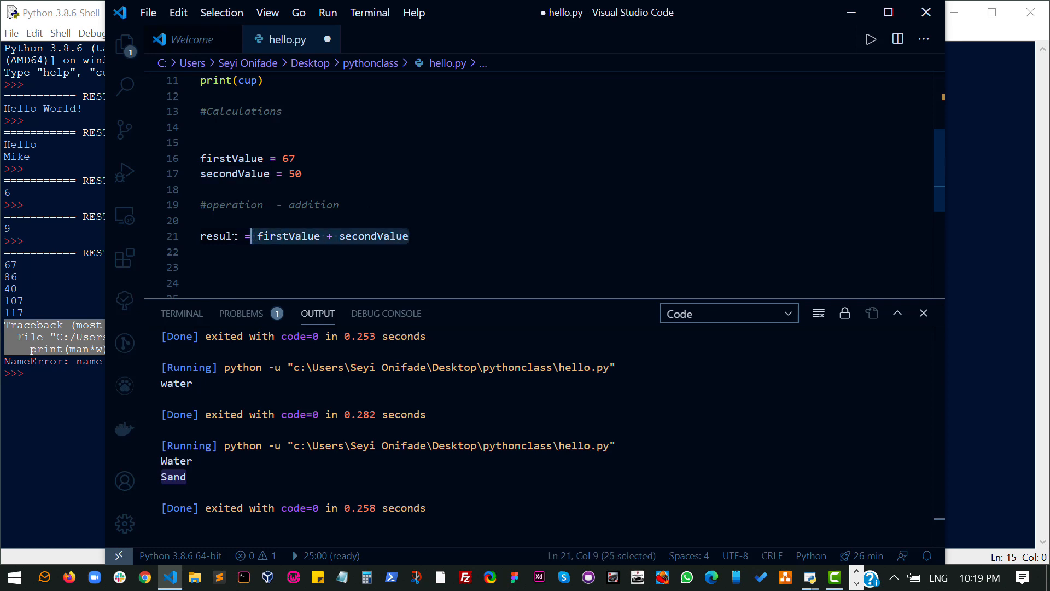
type("print")
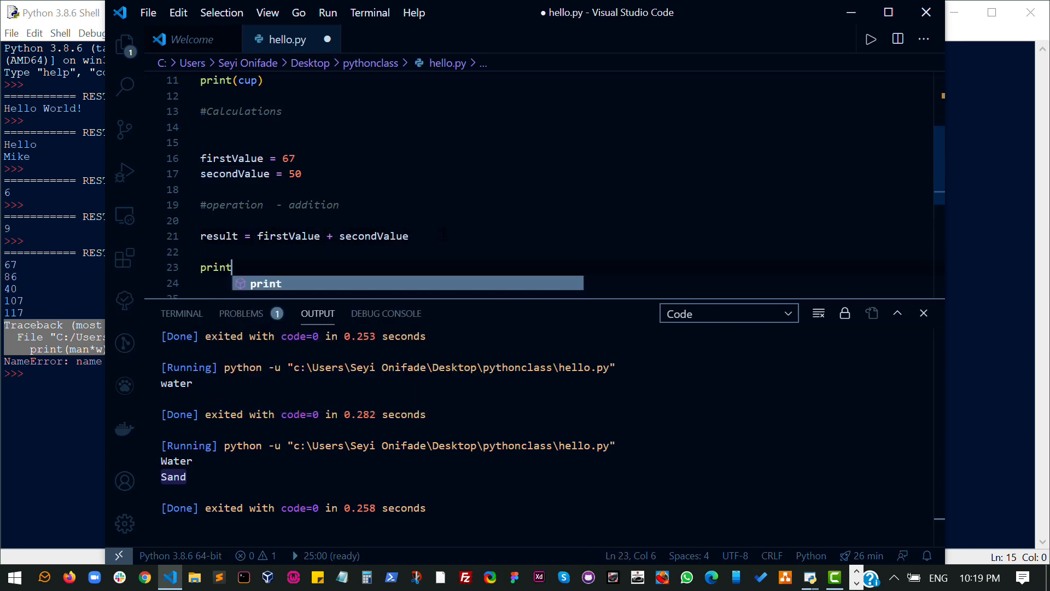
type("(result)")
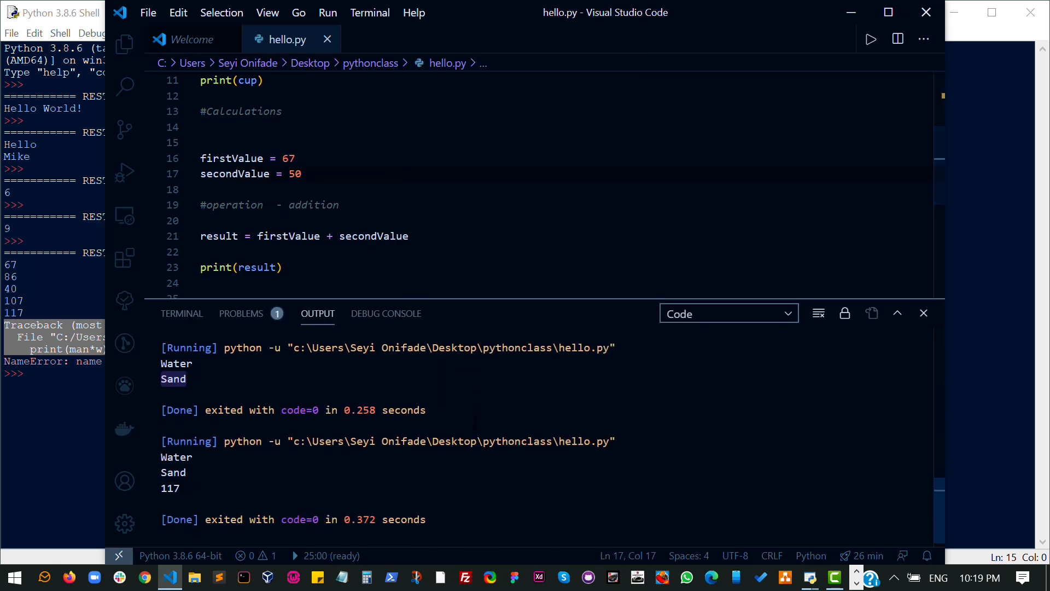
- Scroll up to review the saved hello.py code
scroll("up", 3)
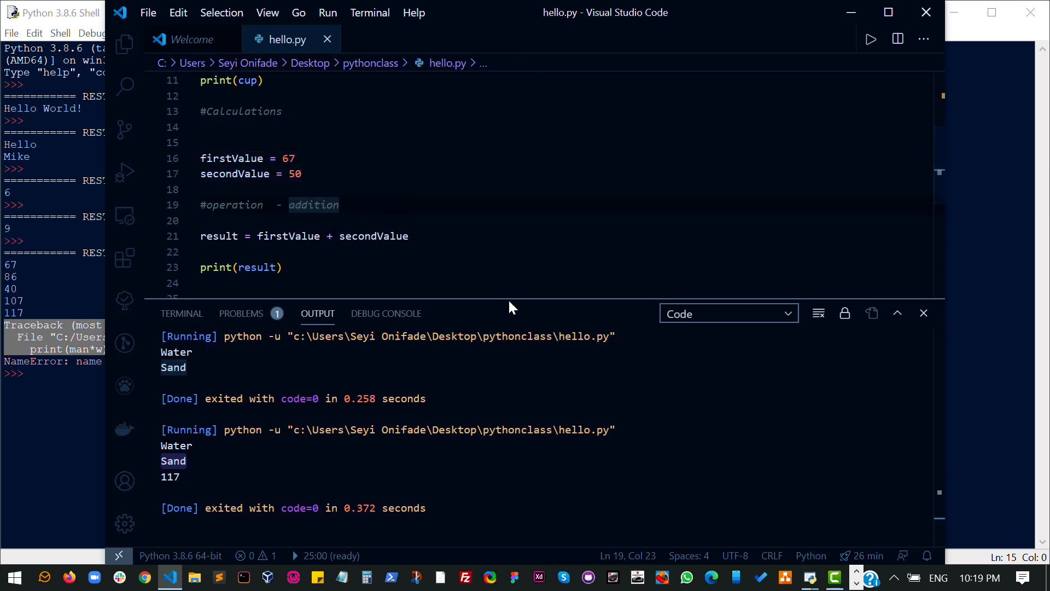
mouse_move(520, 337)
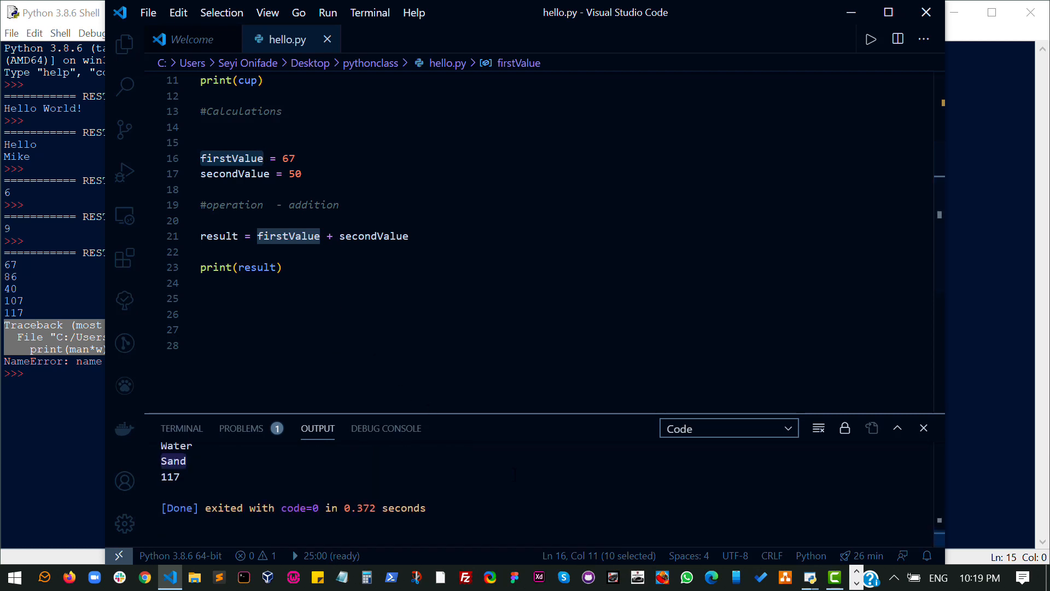
mouse_move(487, 411)
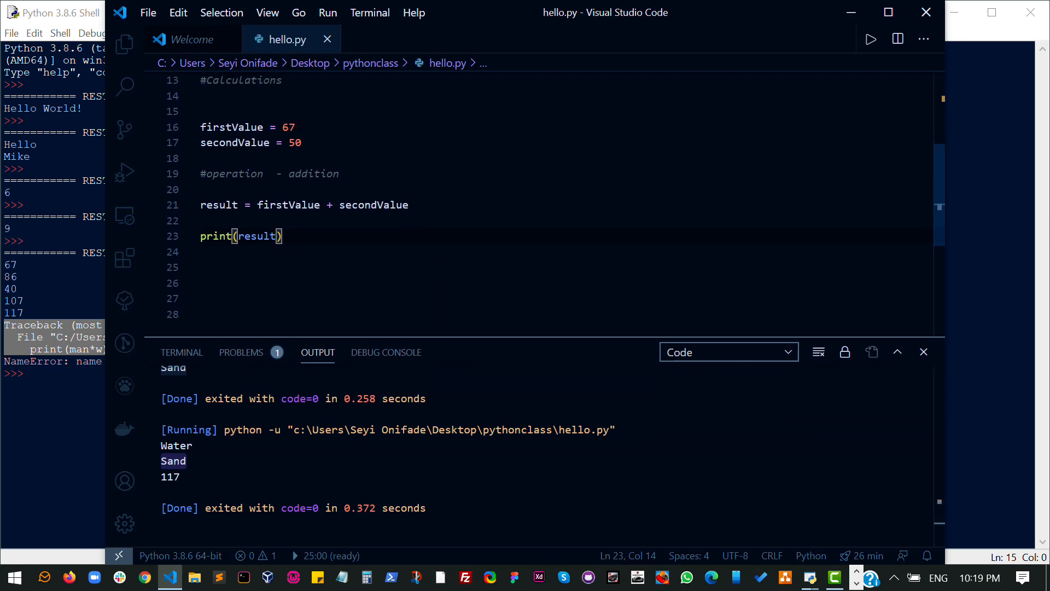
- Replace 67 with 50 and 50 with 200, save, and run to print 250
double_click(289, 127)
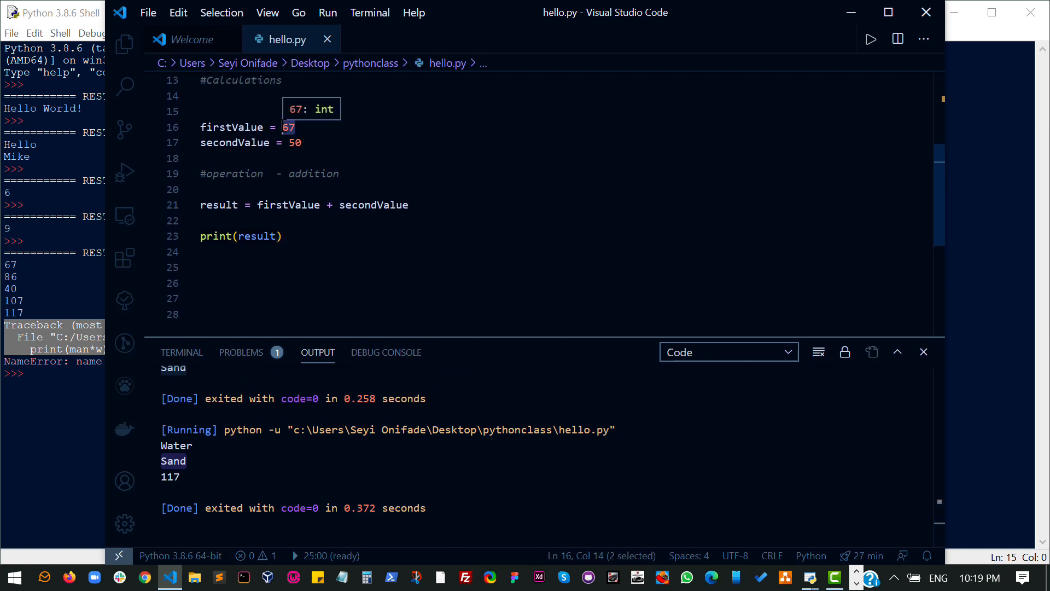
type("50")
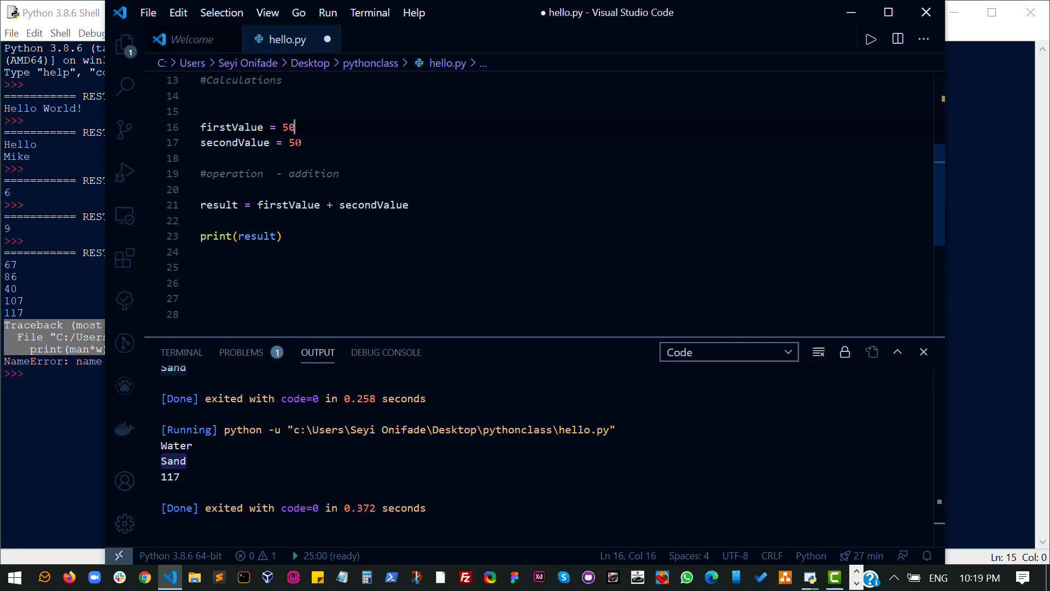
type("200")
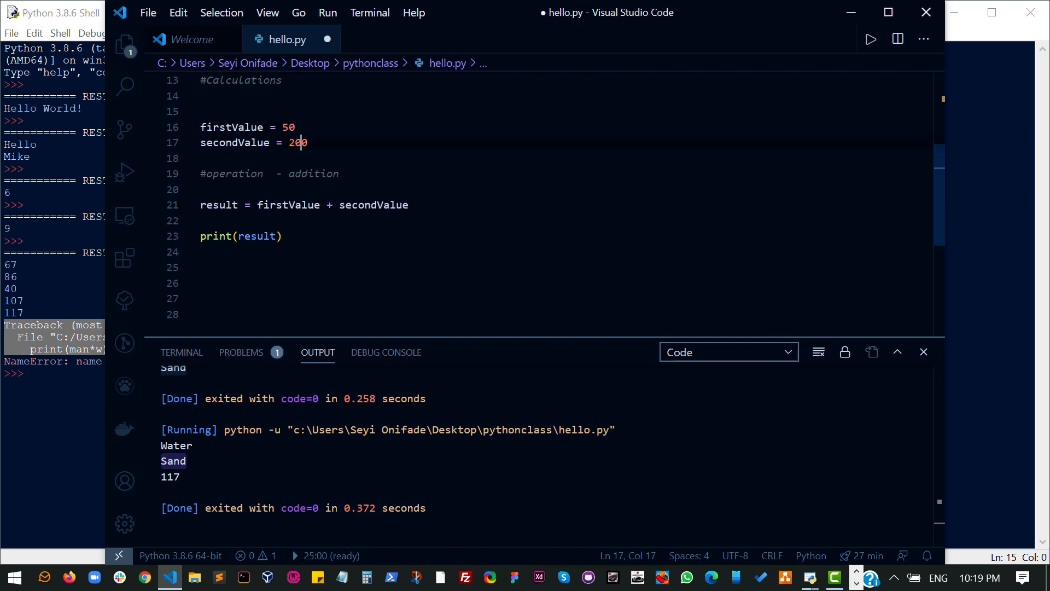
key("ctrl+s")
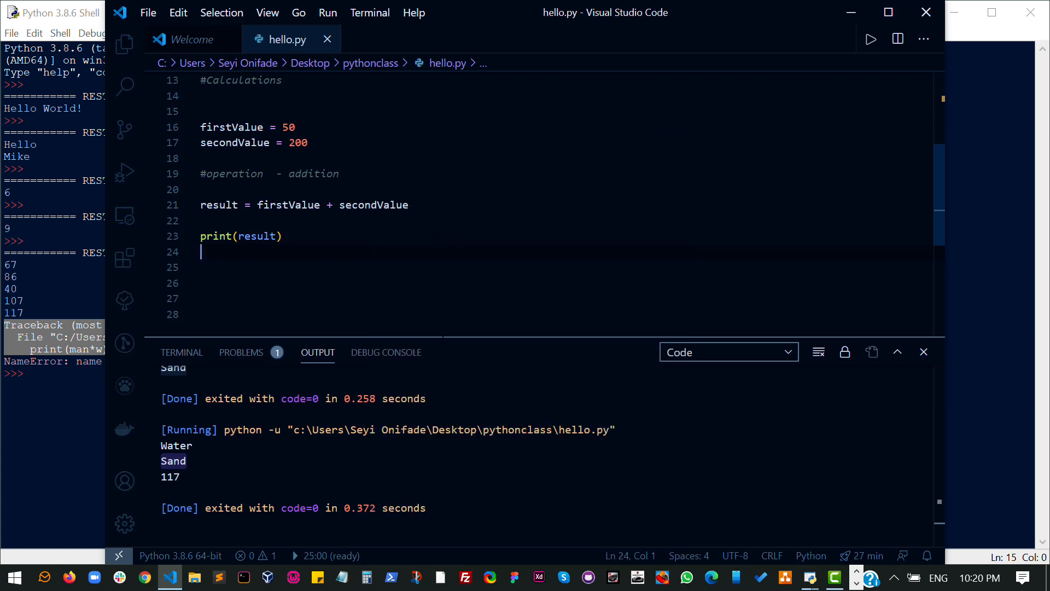
left_click(869, 39)
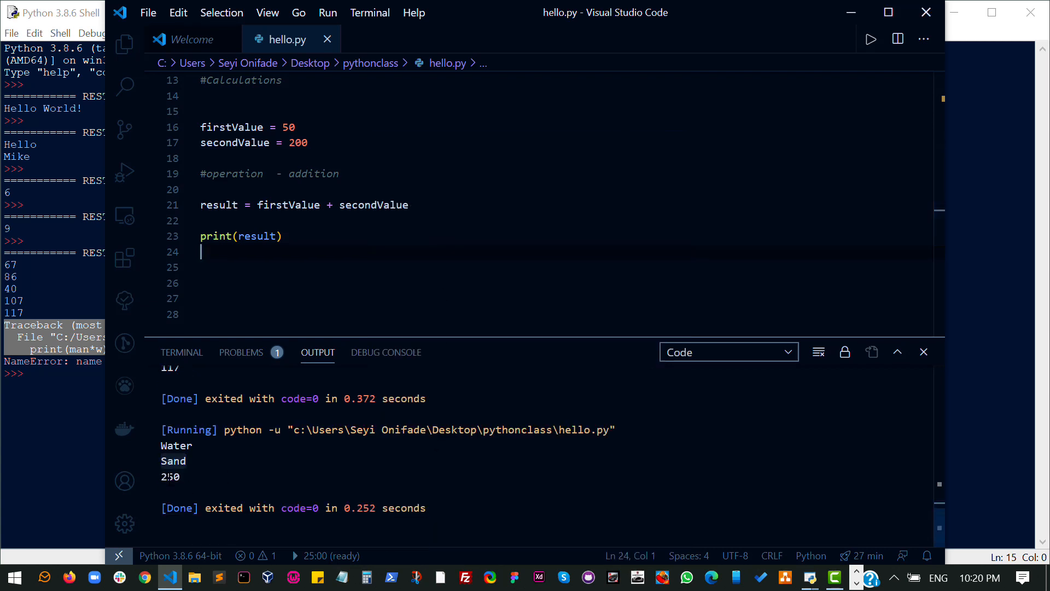
scroll("up", 3)
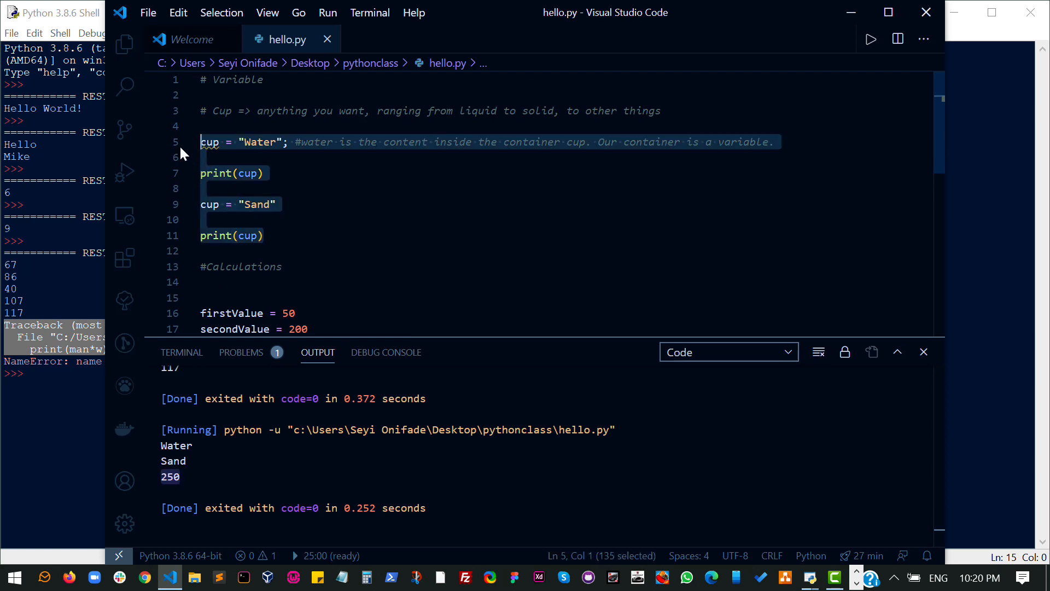
- Prefix the cup assignment and print(cup) lines with # to disable them
left_click(152, 142)
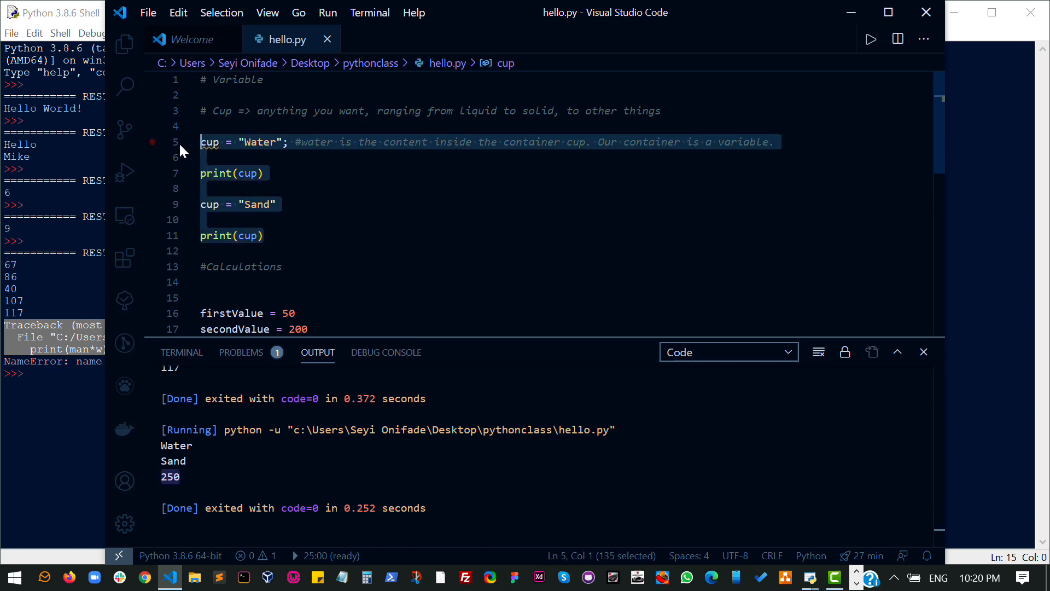
left_click(227, 141)
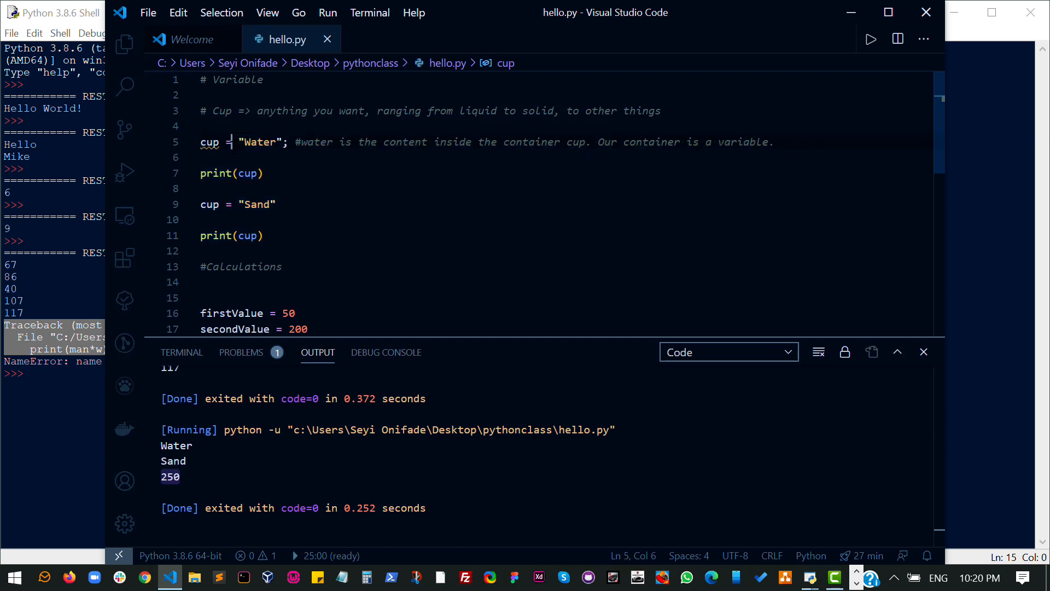
type("#")
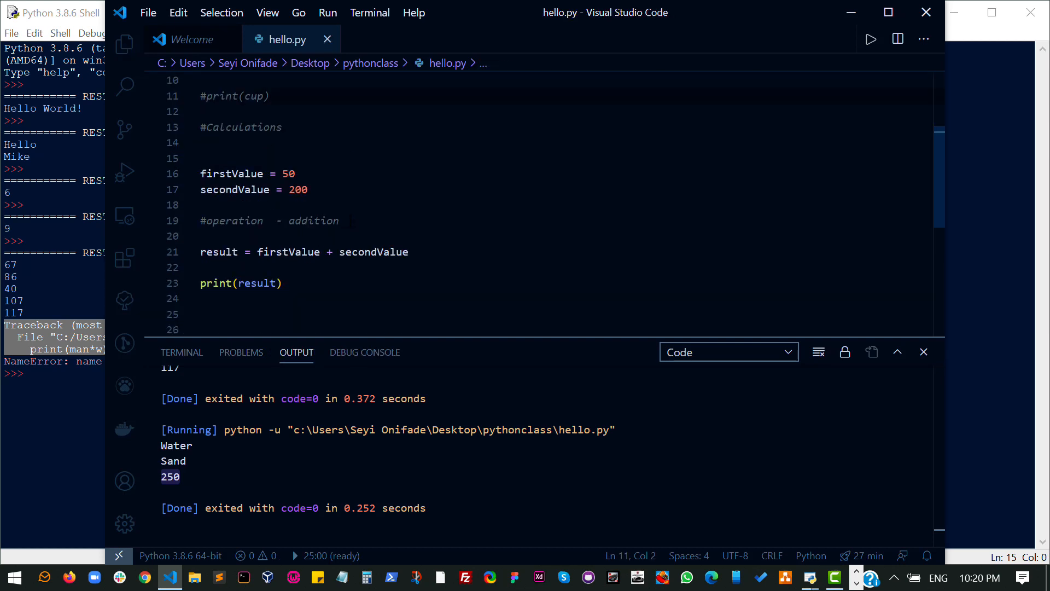
scroll("up", 3)
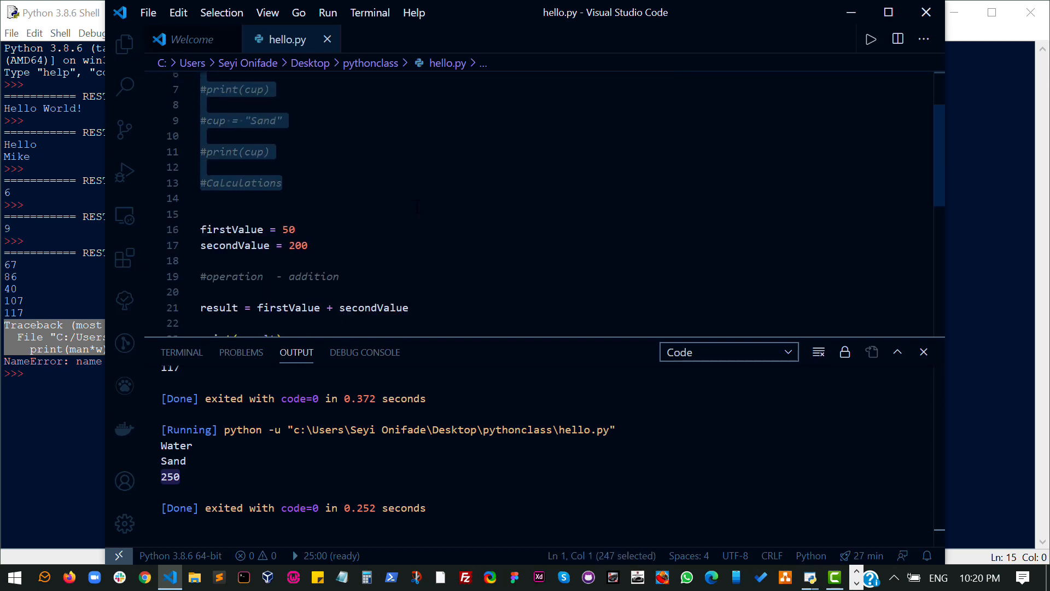
scroll("down", 3)
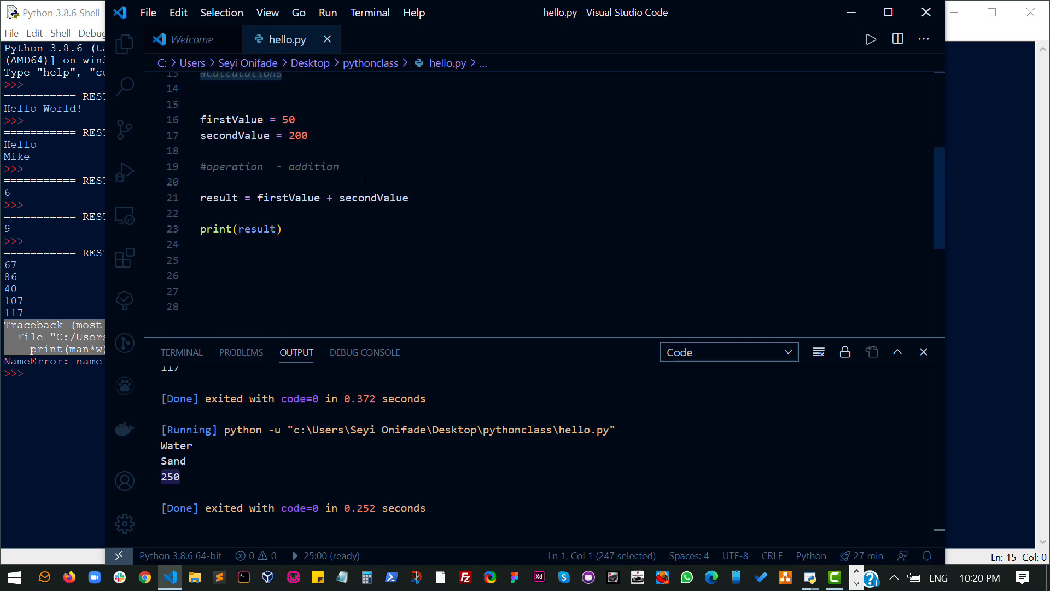
scroll("up", 3)
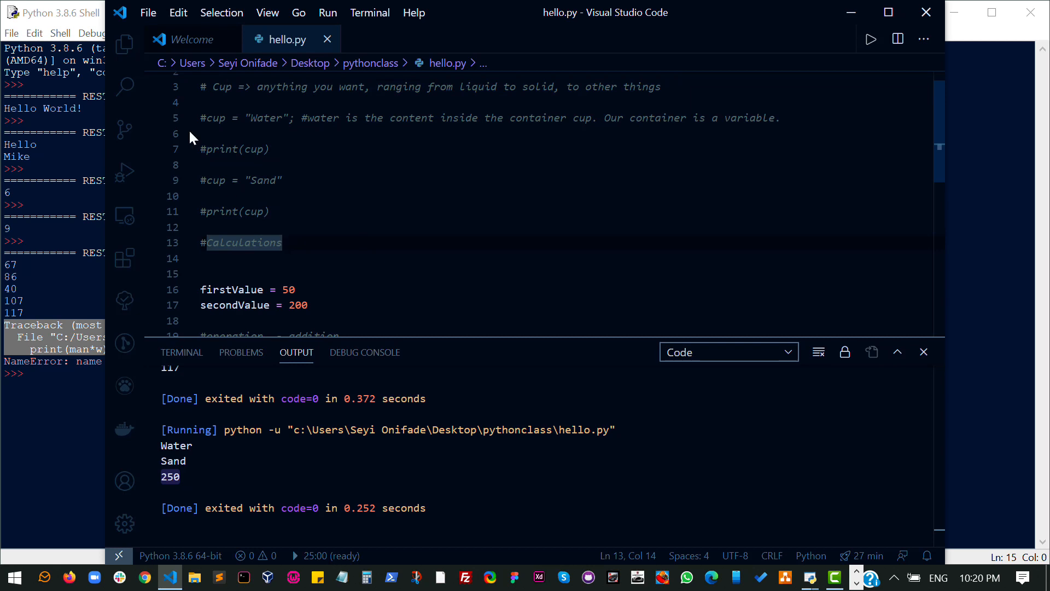
key("ctrl+a")
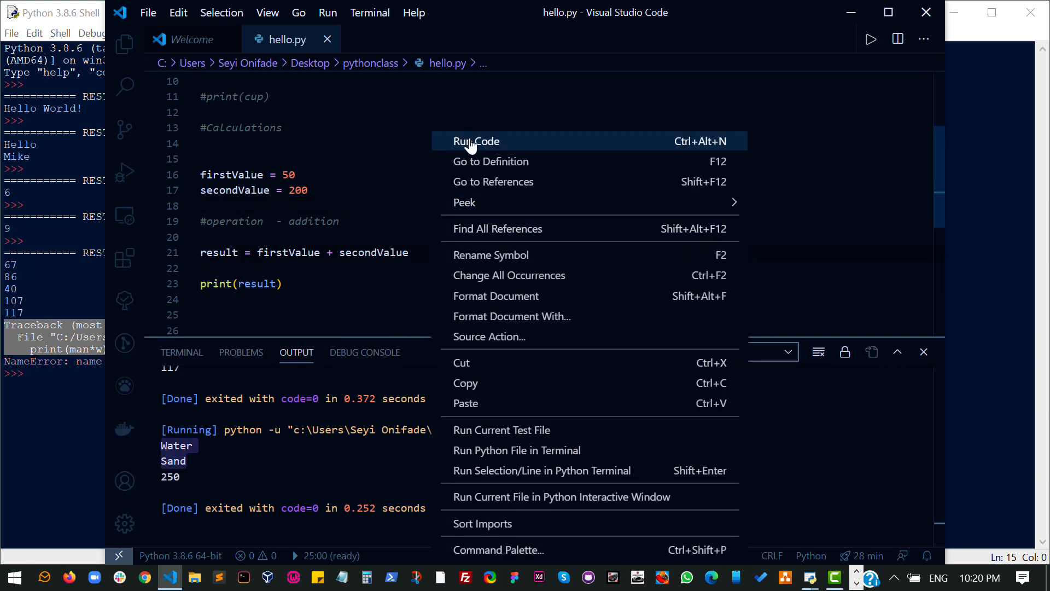
- Rerun hello.py to confirm it prints only 250
left_click(477, 140)
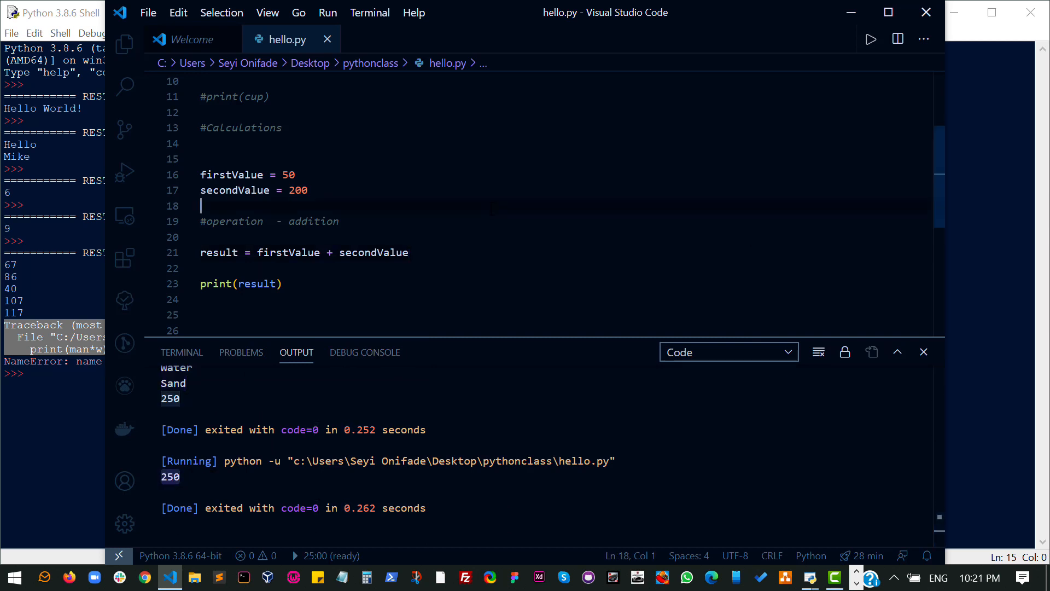
- Define the variable operator = '+' on line 18
type("oper")
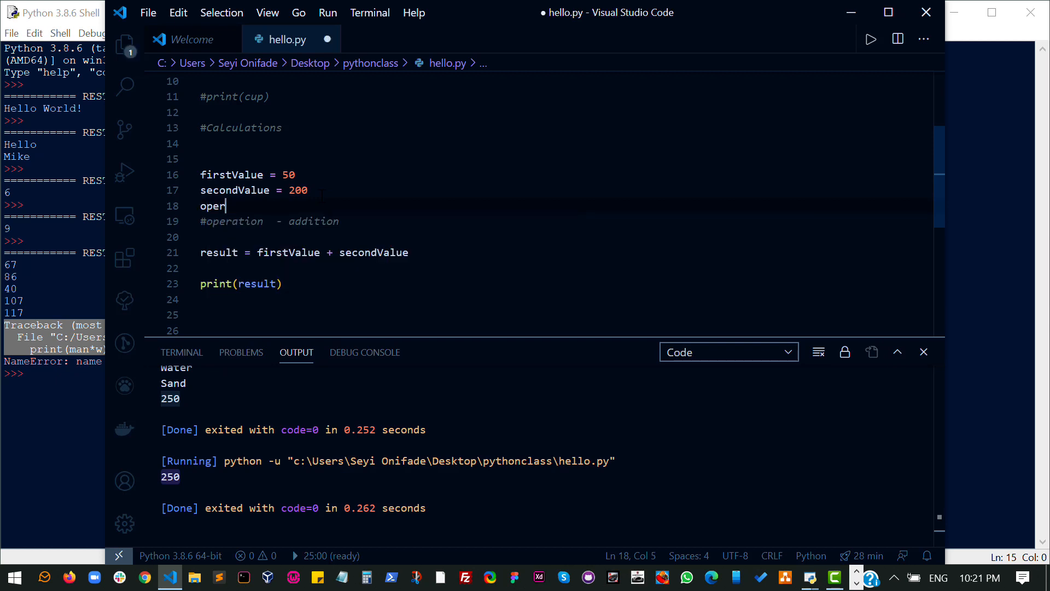
type("ation =")
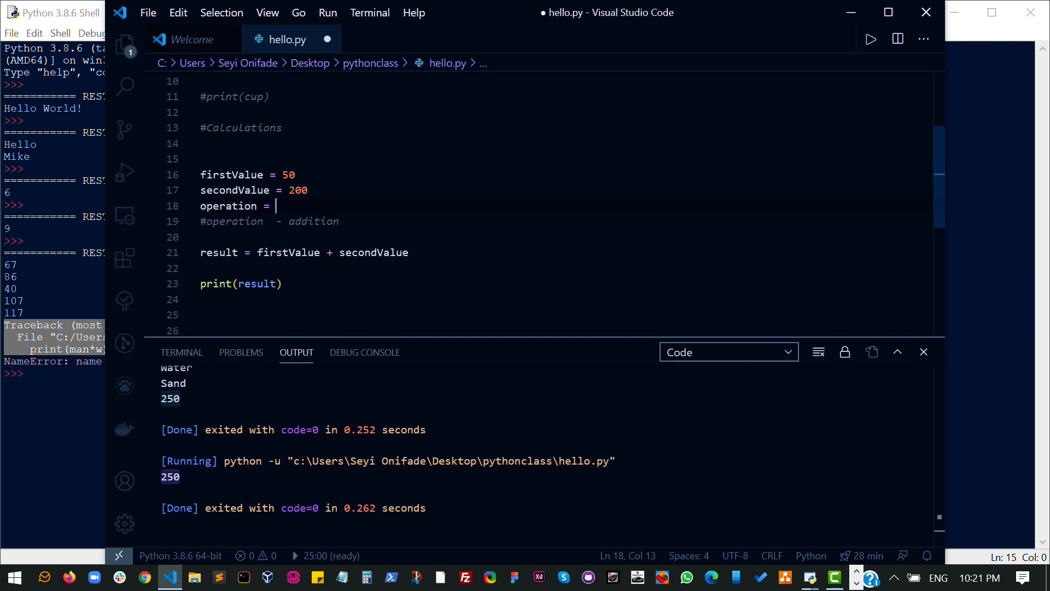
type("'")
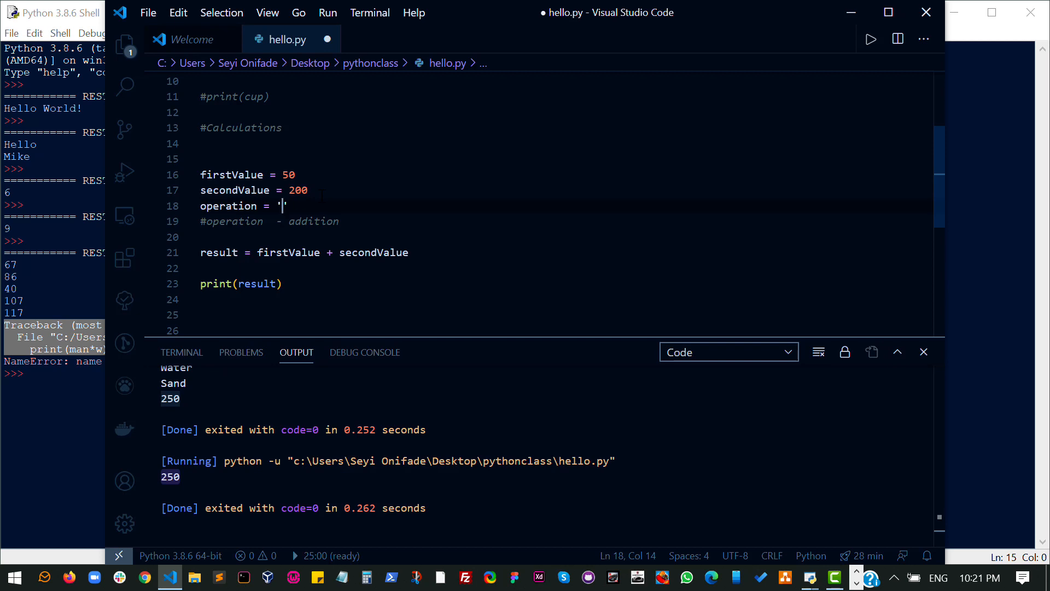
type("+")
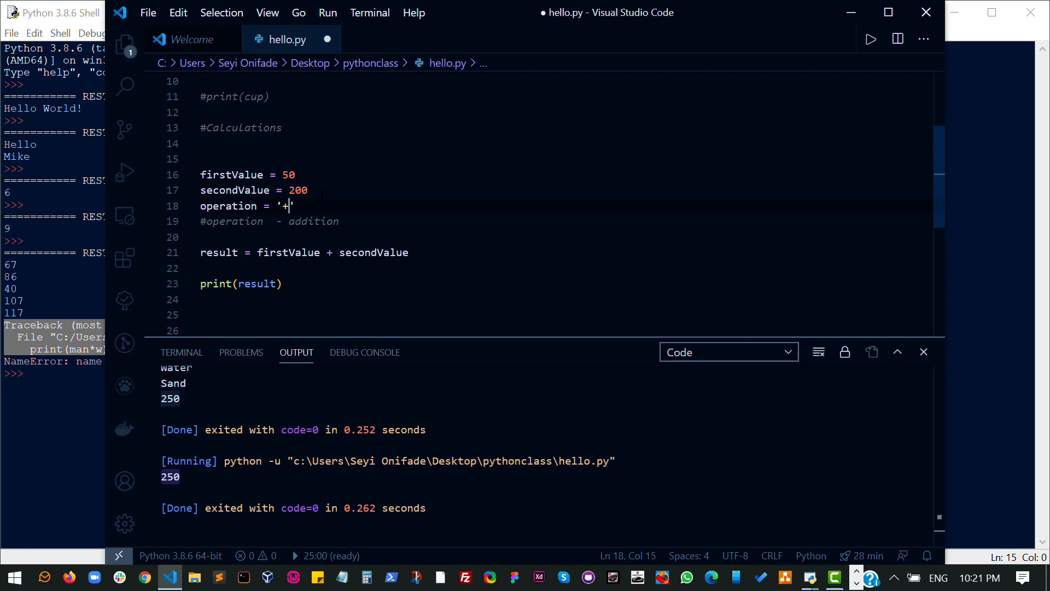
type("'")
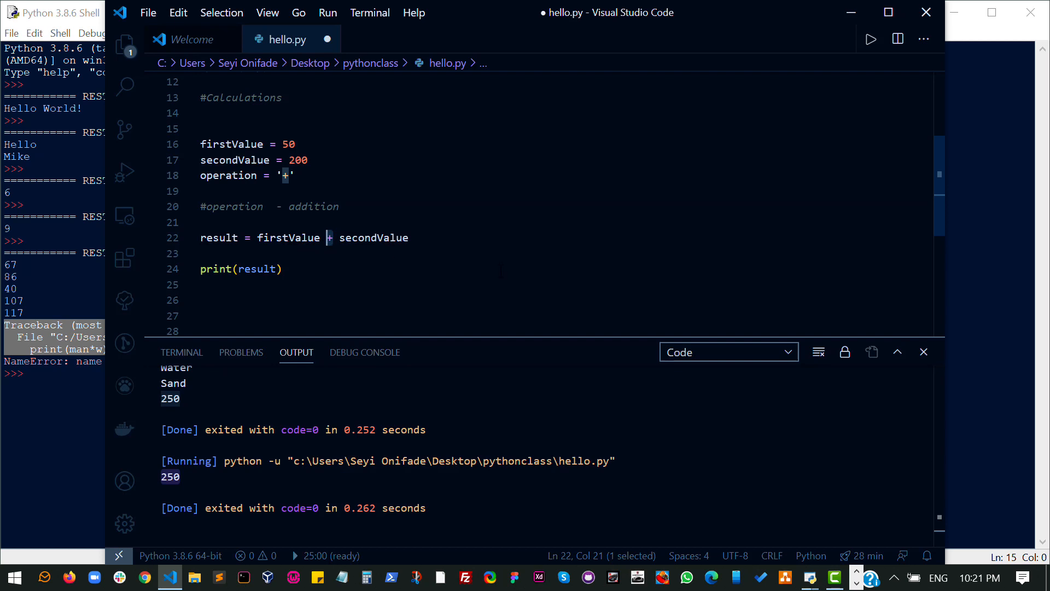
- Replace the plus sign in line 22's result expression with operator
left_click(251, 175)
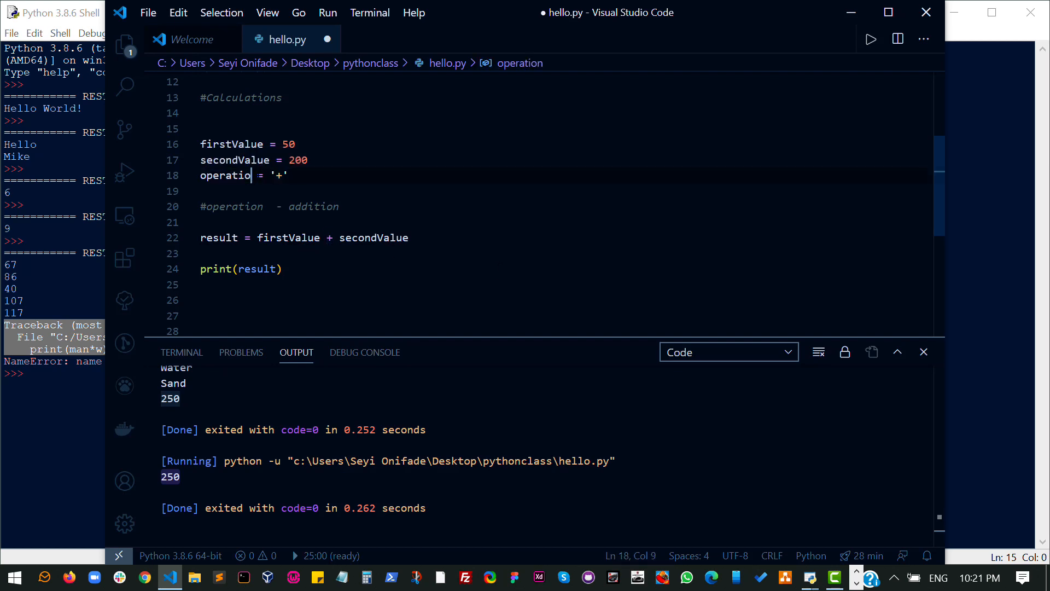
type("r")
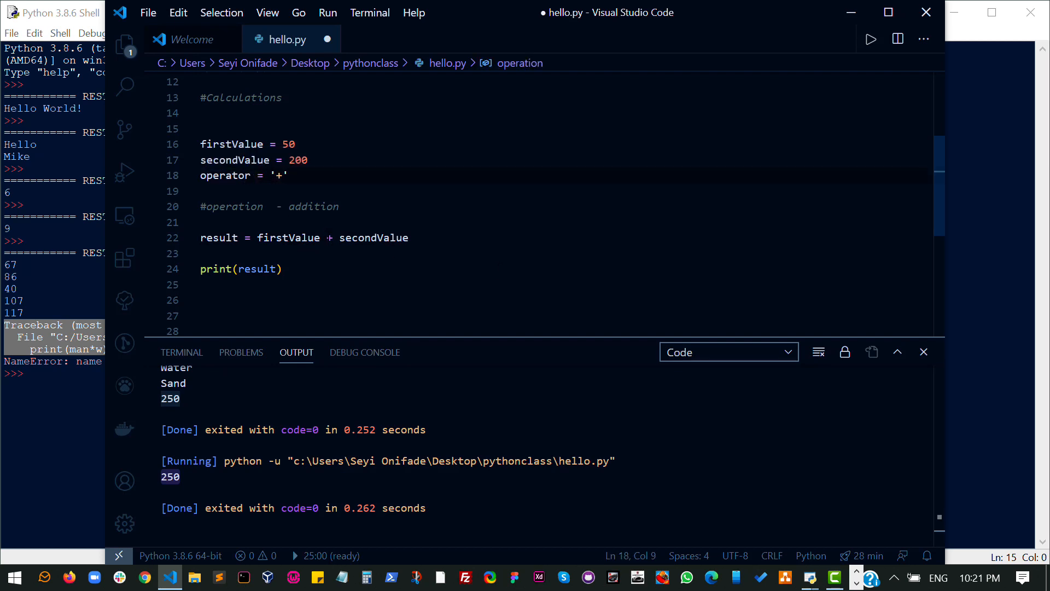
type("operator")
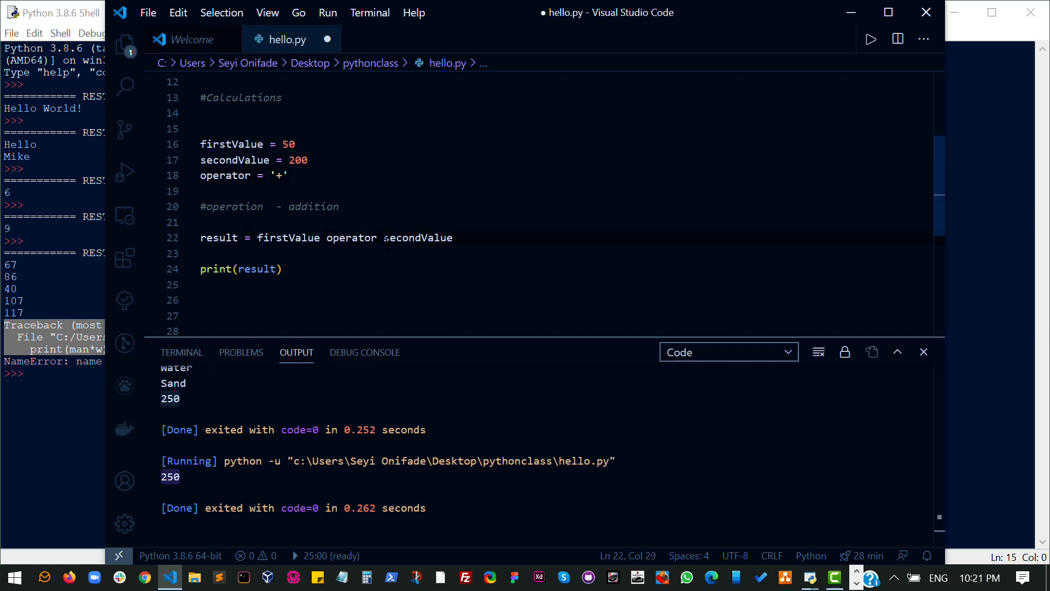
left_click(201, 254)
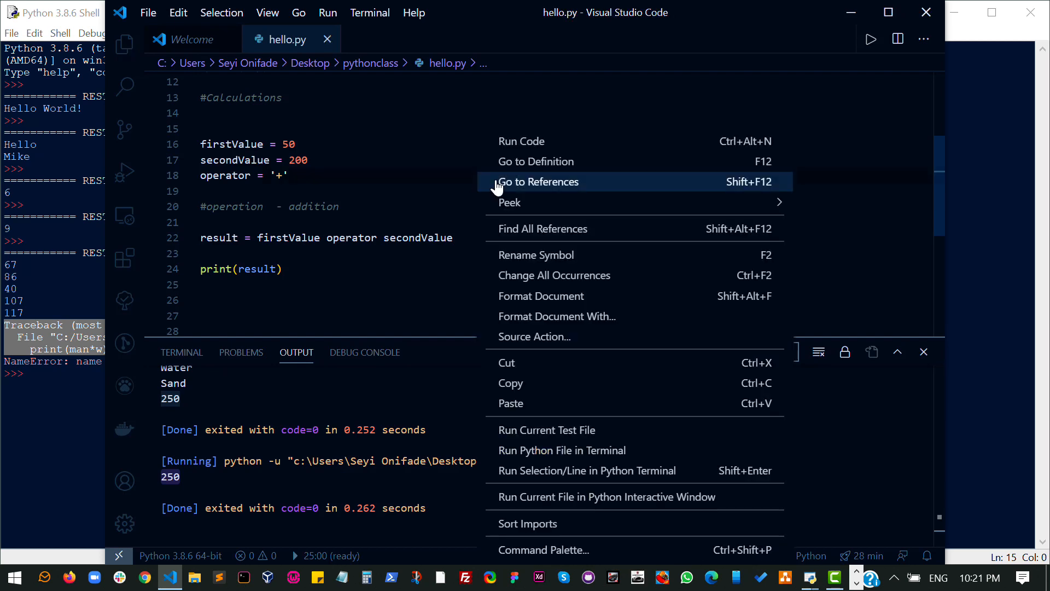
- Run hello.py with Run Code, producing a SyntaxError on line 22
left_click(521, 140)
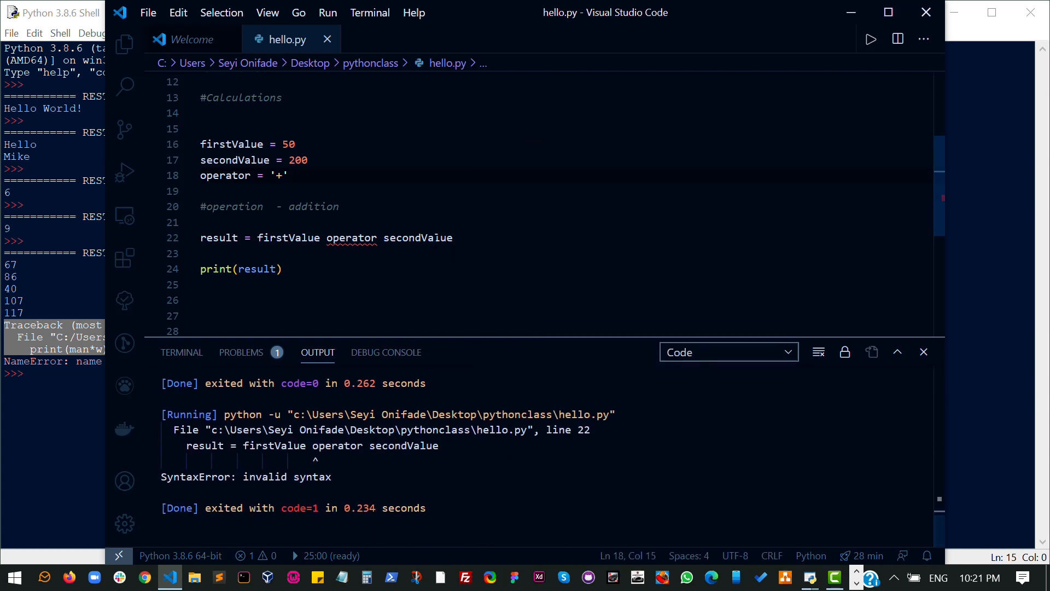
mouse_move(351, 238)
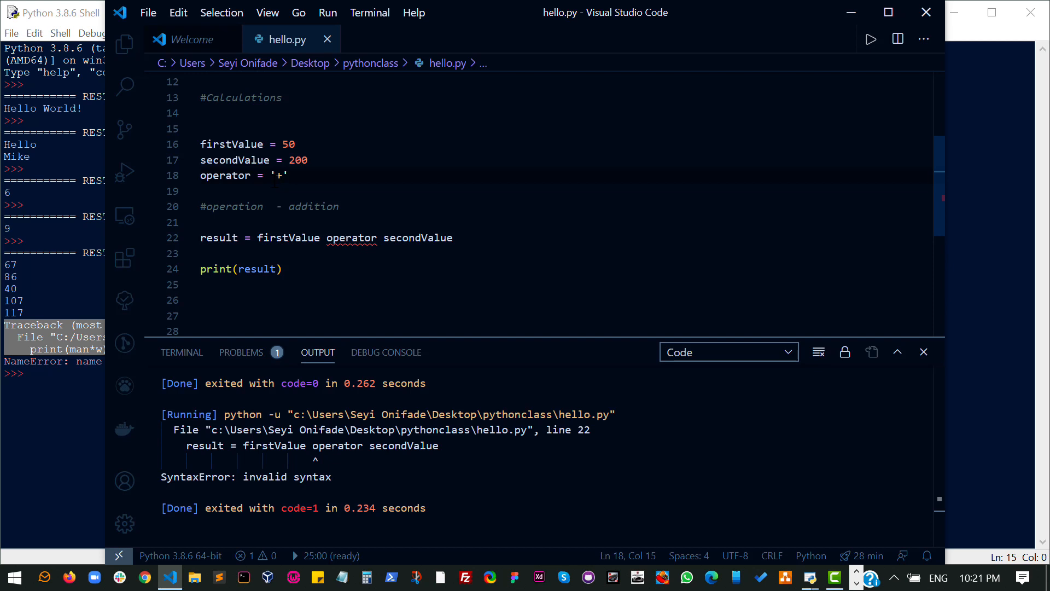
- Make line 18 read #operator = +, with the quotes removed and the line commented out
double_click(278, 175)
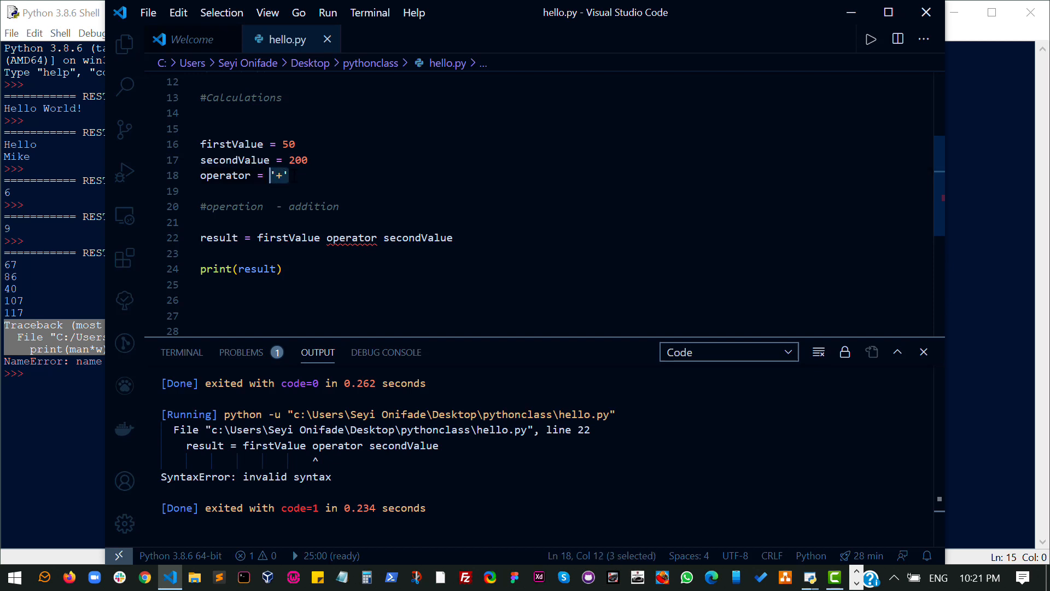
key("Delete")
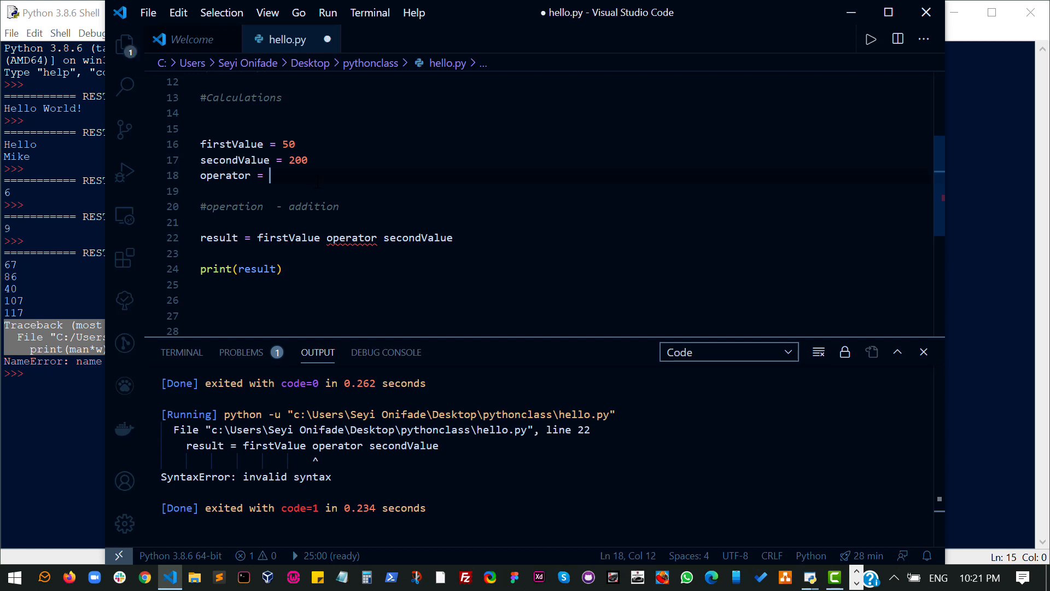
type("+")
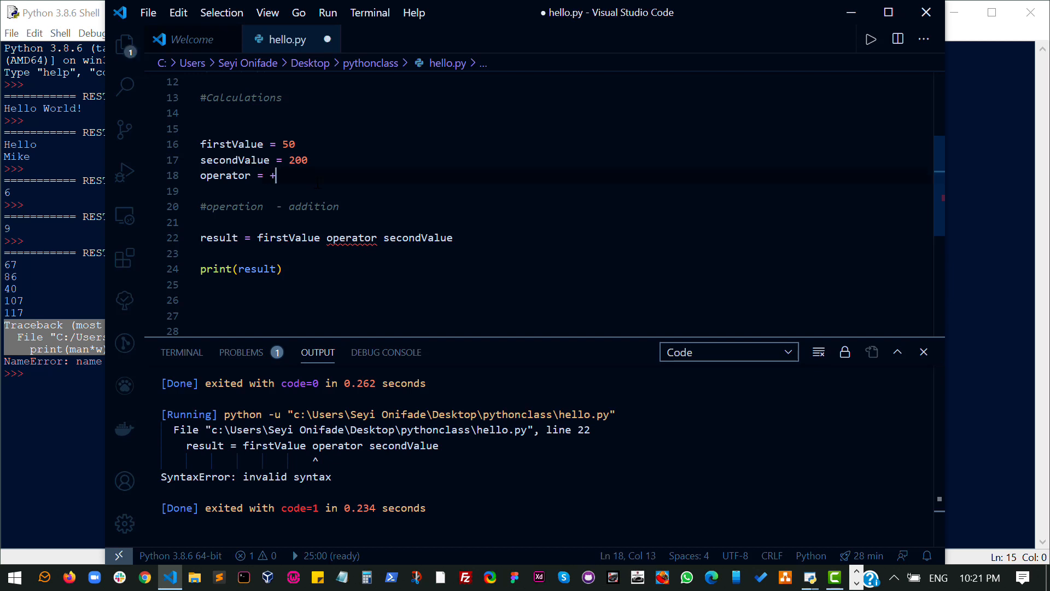
key("ctrl+s")
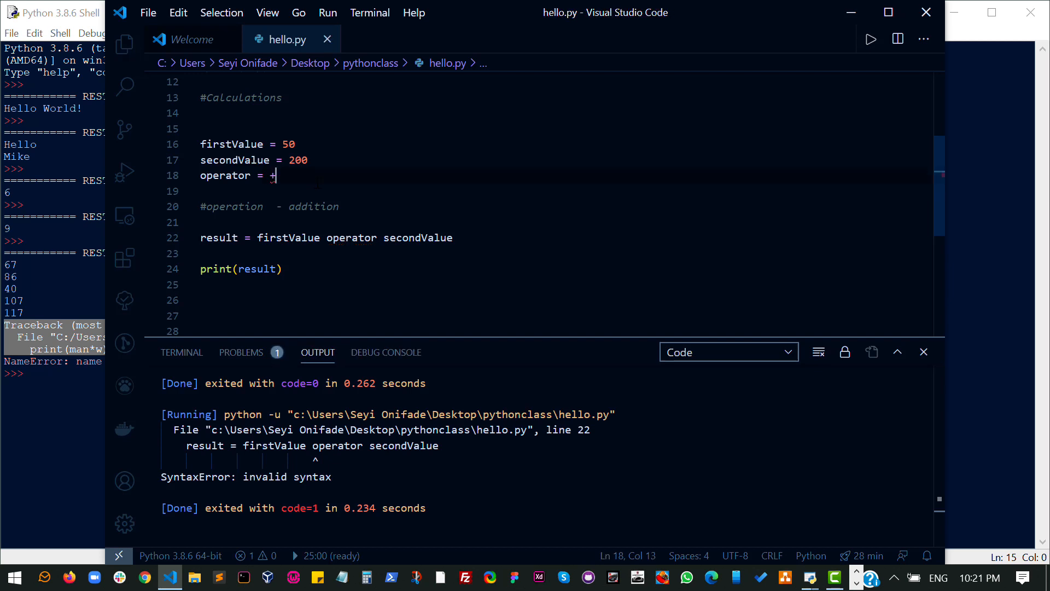
type("-")
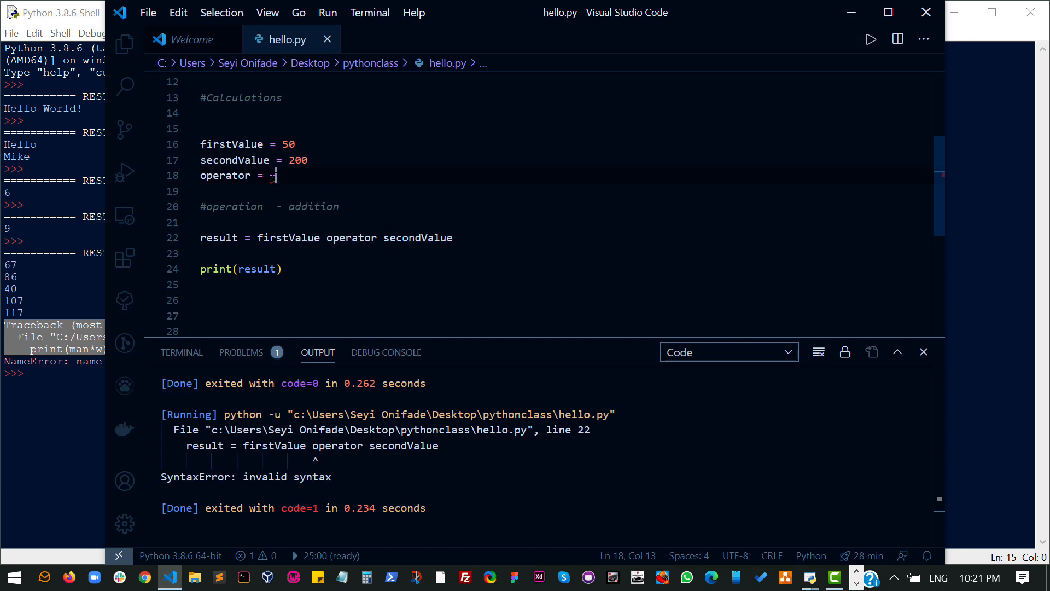
type("+")
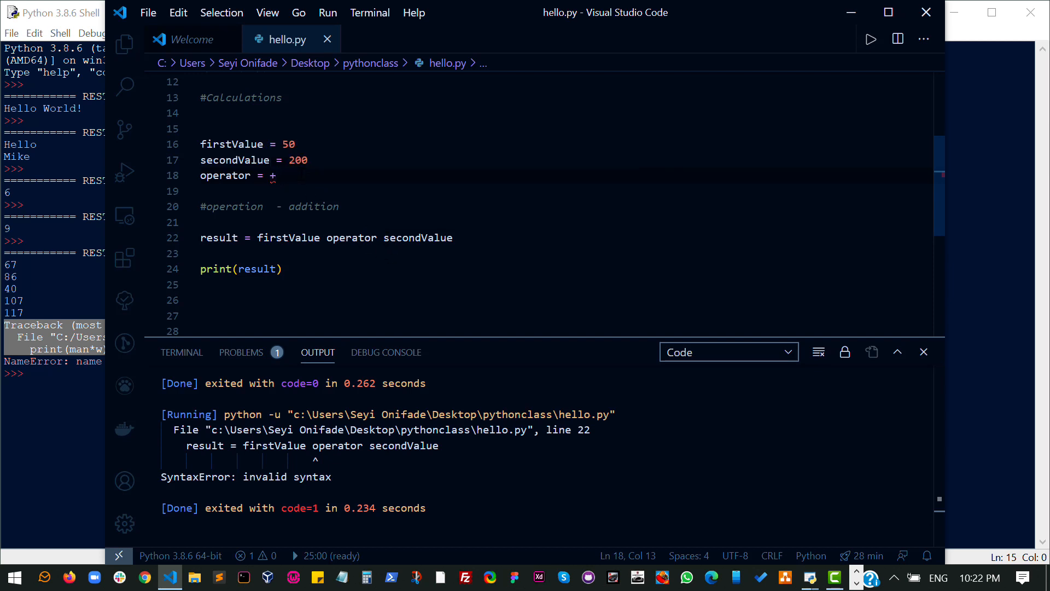
double_click(224, 175)
type("#")
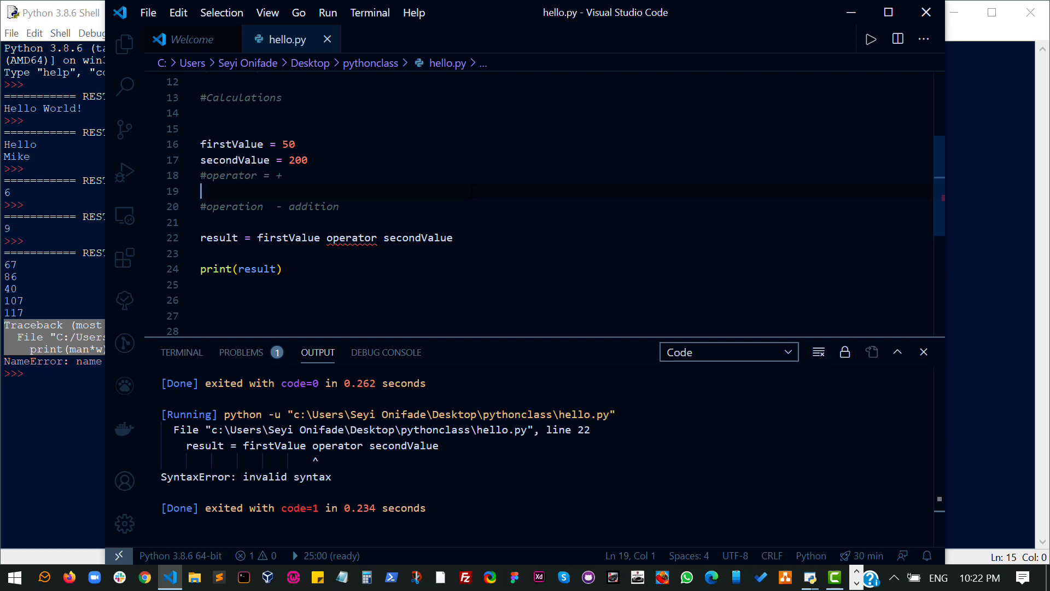
- Change line 22 back to result = firstValue + secondValue and run the script again
double_click(351, 238)
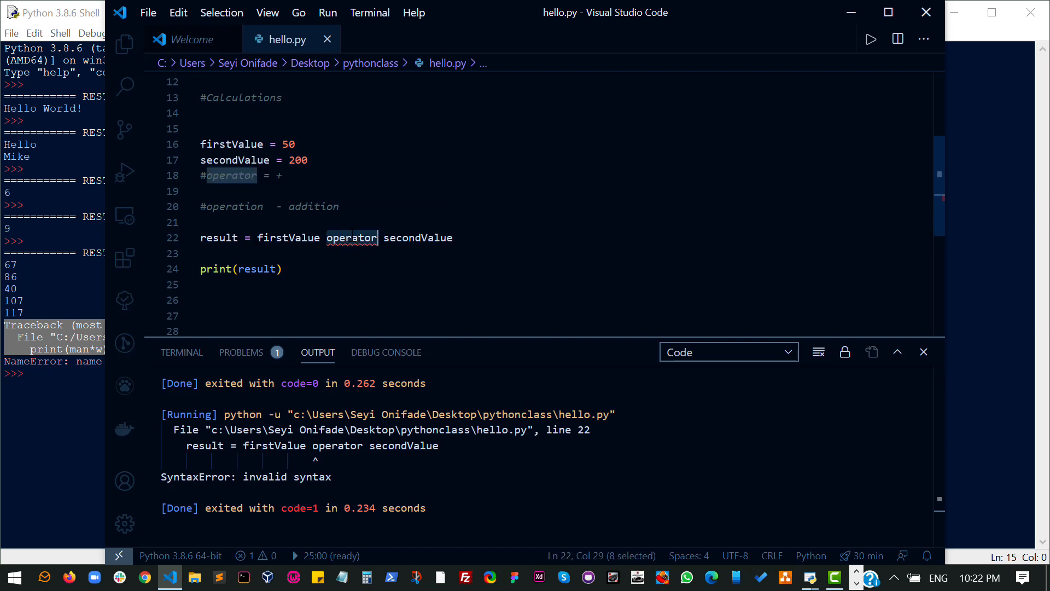
type("+")
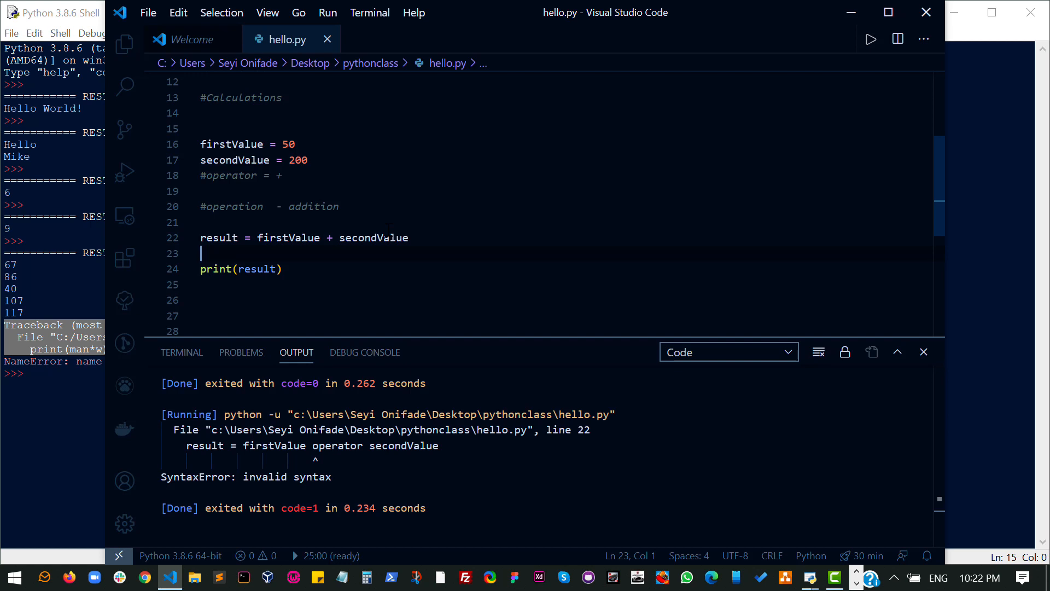
mouse_move(429, 364)
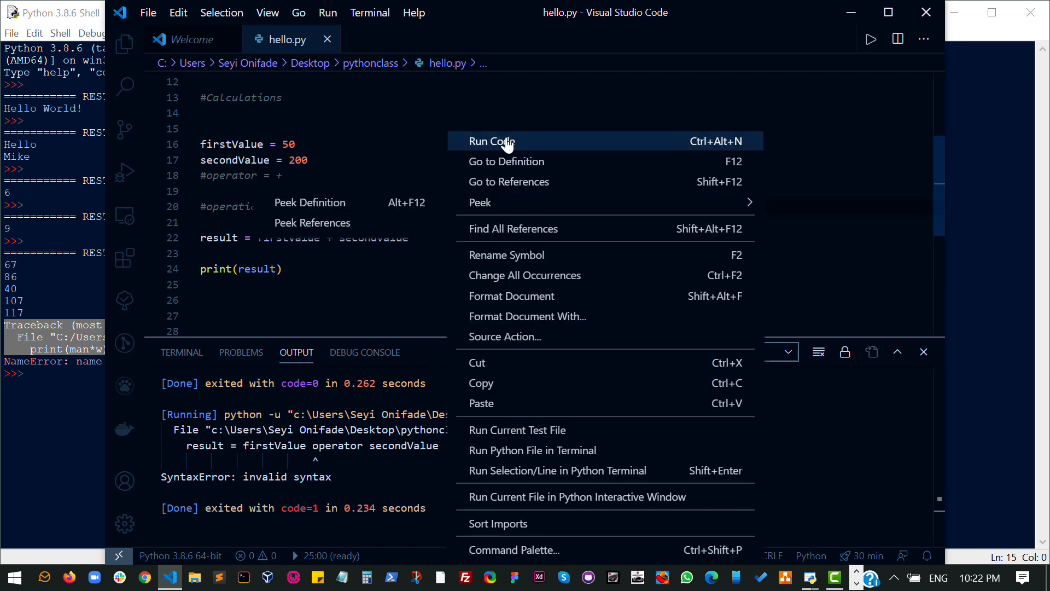
left_click(491, 140)
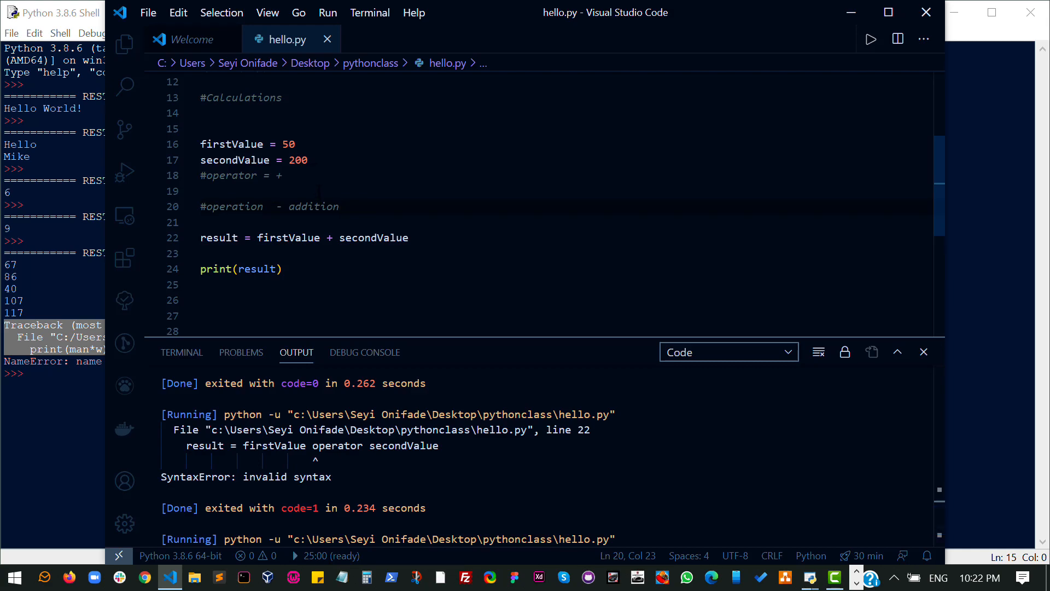